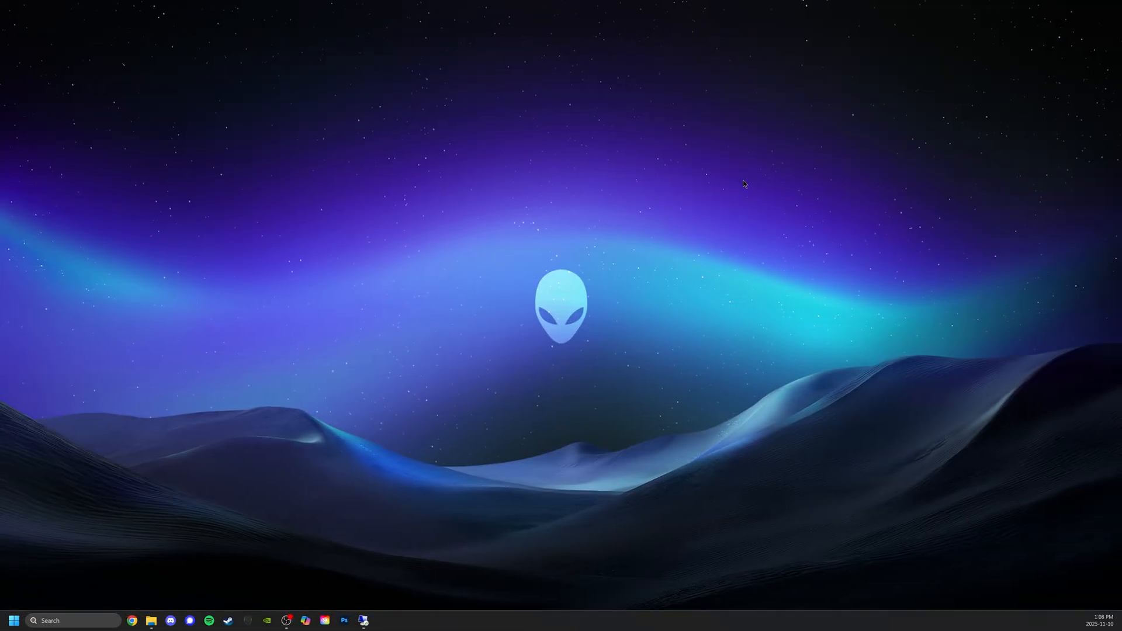
pyautogui.moveTo(740, 283)
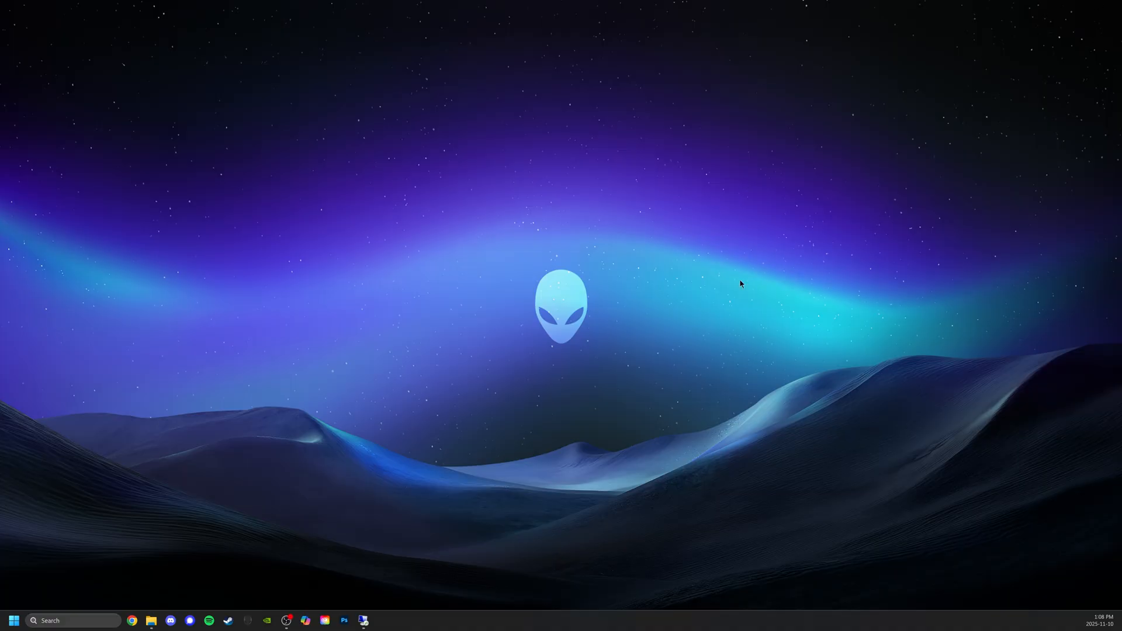
pyautogui.moveTo(541, 353)
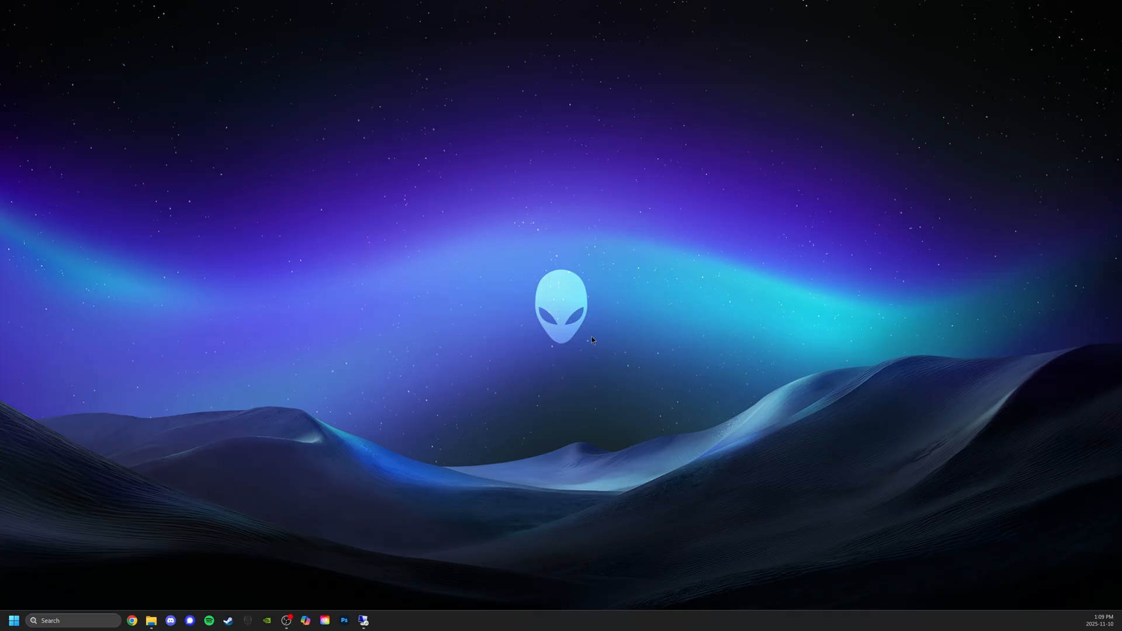
pyautogui.moveTo(296, 592)
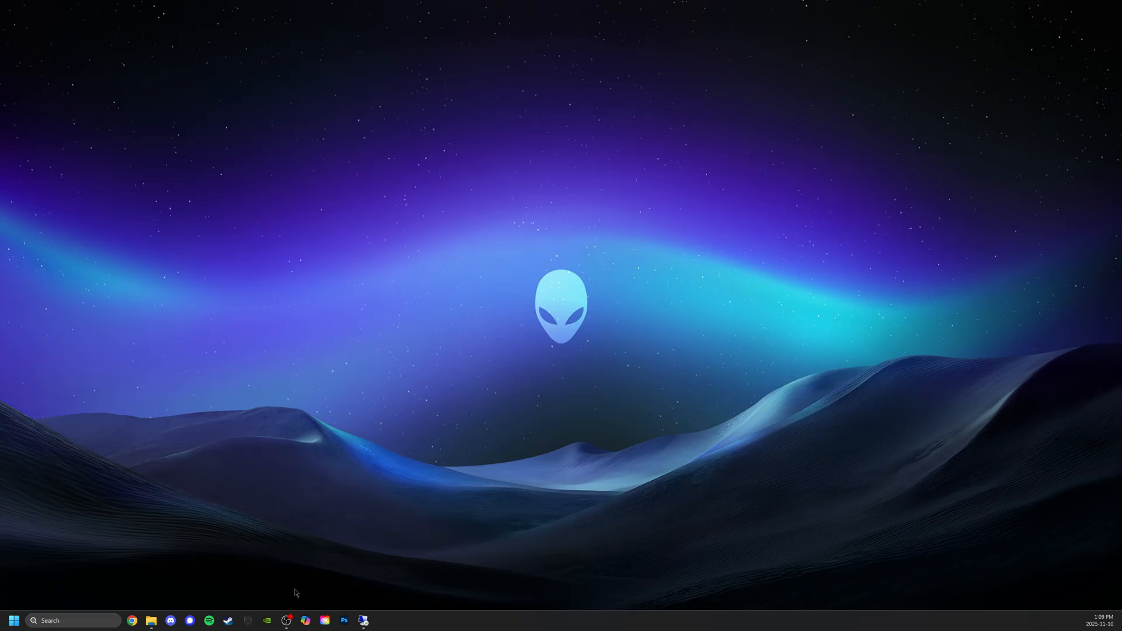
pyautogui.moveTo(441, 283)
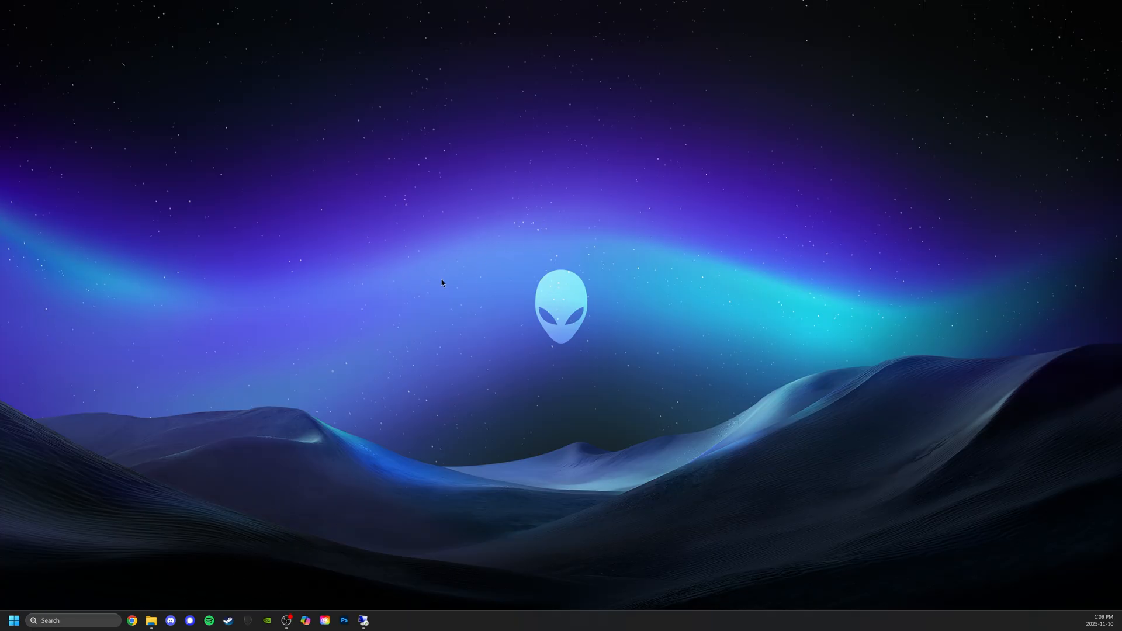
pyautogui.moveTo(446, 302)
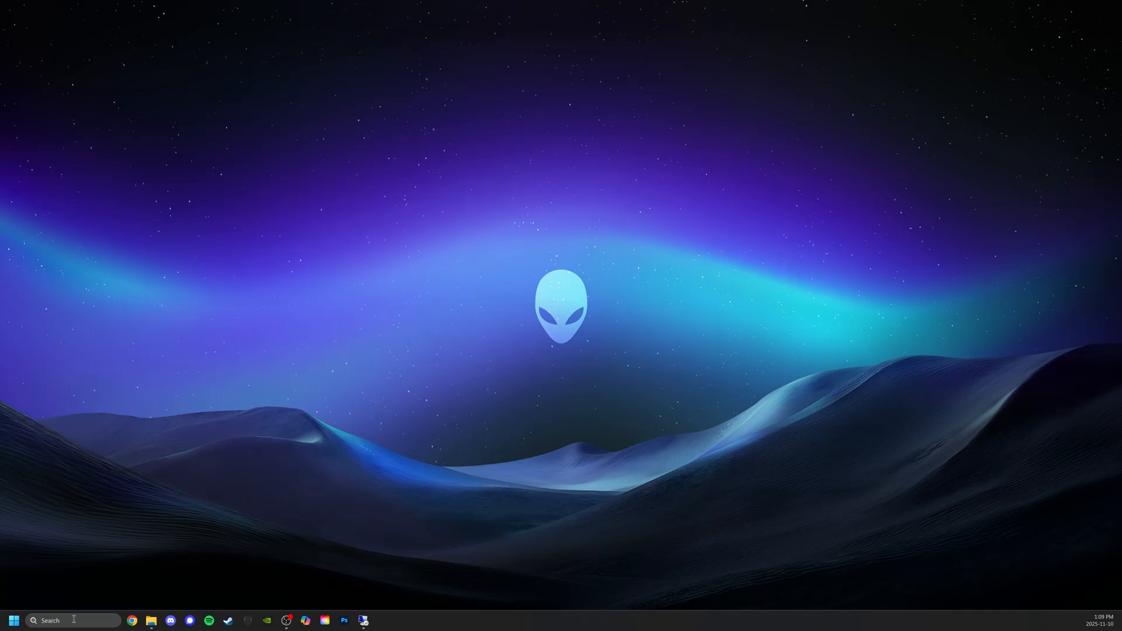
# Step: Search for cmd, open Command Prompt and run ipconfig to find IPv4 address 10.0.0.18
pyautogui.click(13, 619)
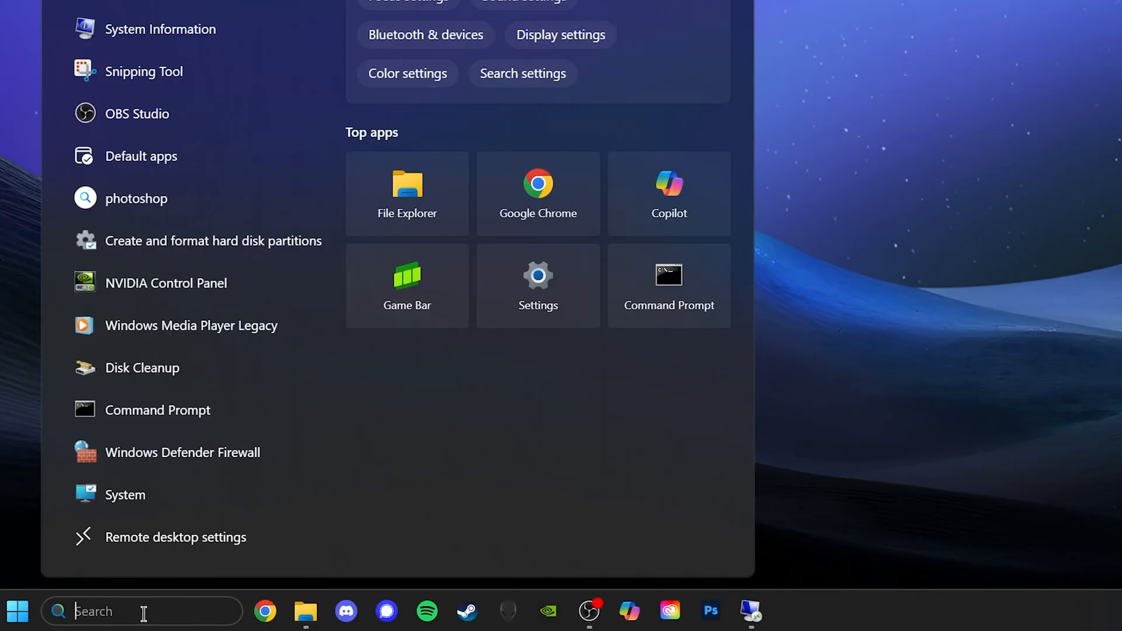
pyautogui.write('cm')
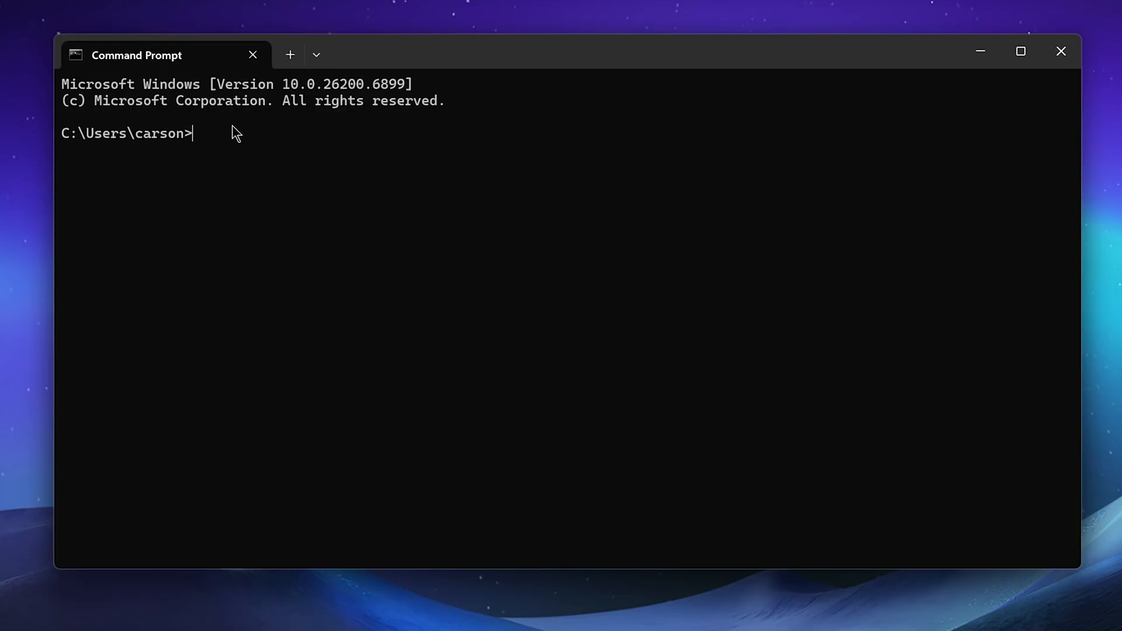
pyautogui.write('ip')
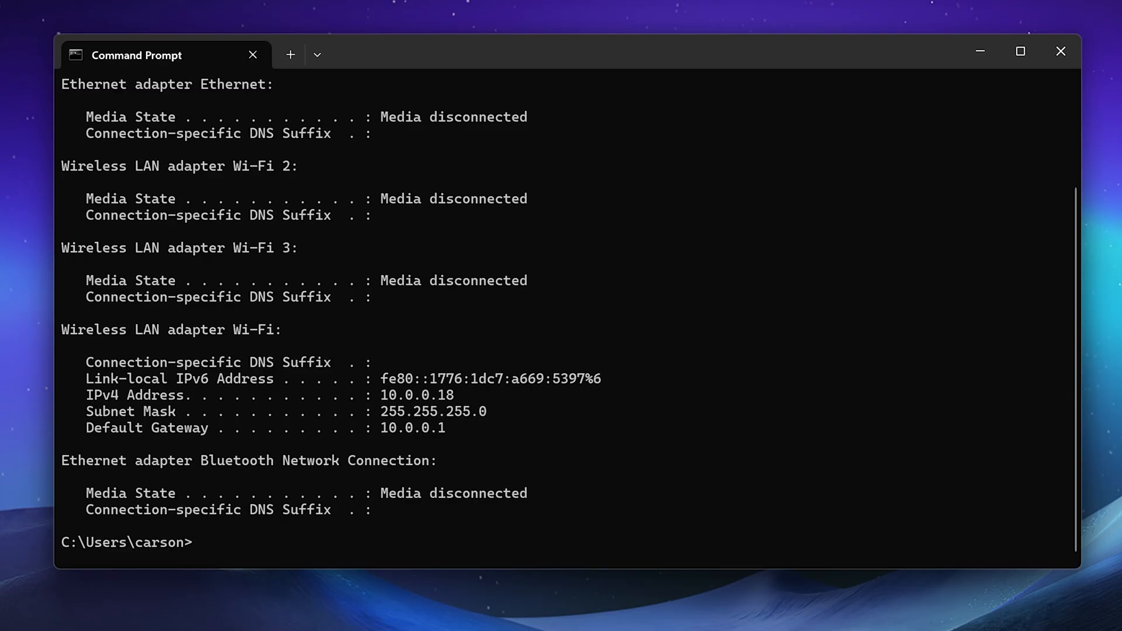
pyautogui.moveTo(520, 380)
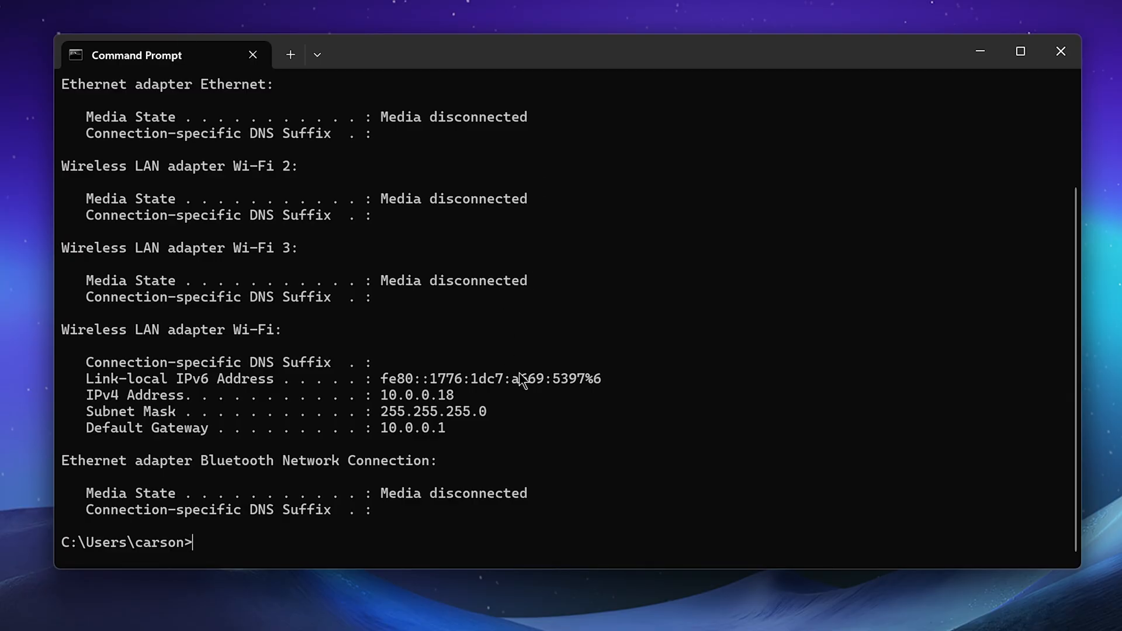
pyautogui.moveTo(169, 343)
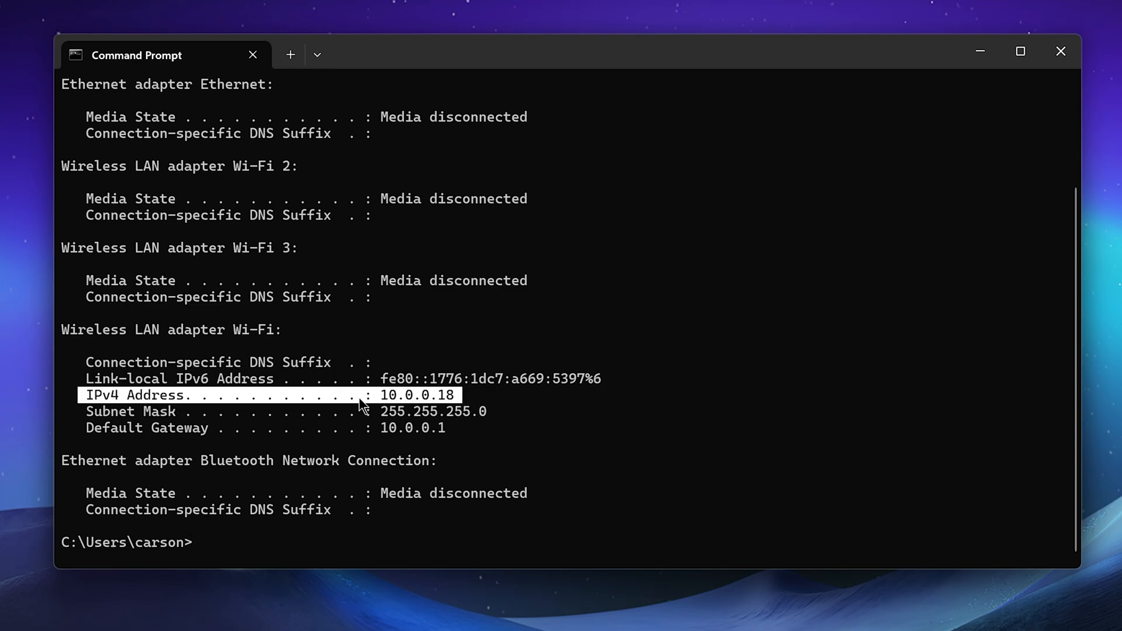
pyautogui.moveTo(393, 408)
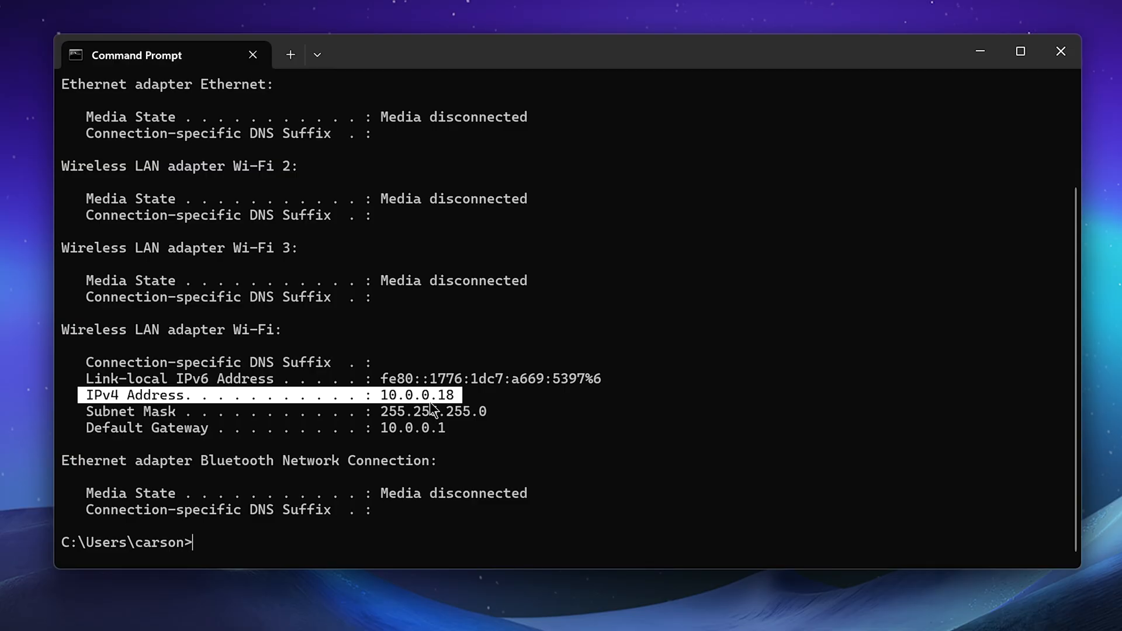
pyautogui.moveTo(422, 408)
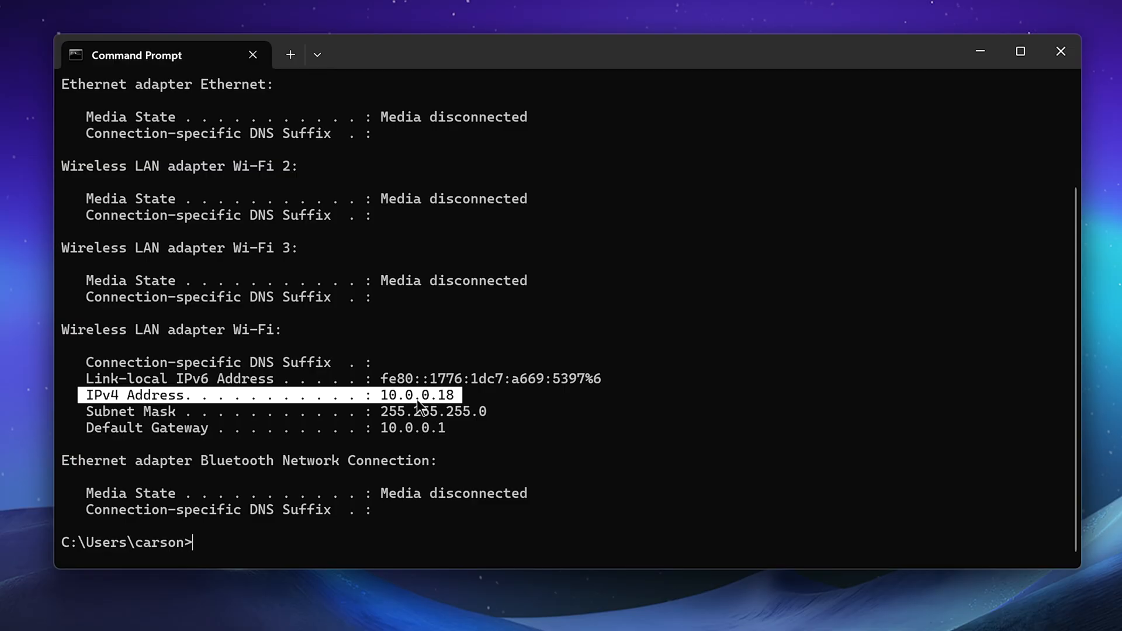
pyautogui.moveTo(427, 409)
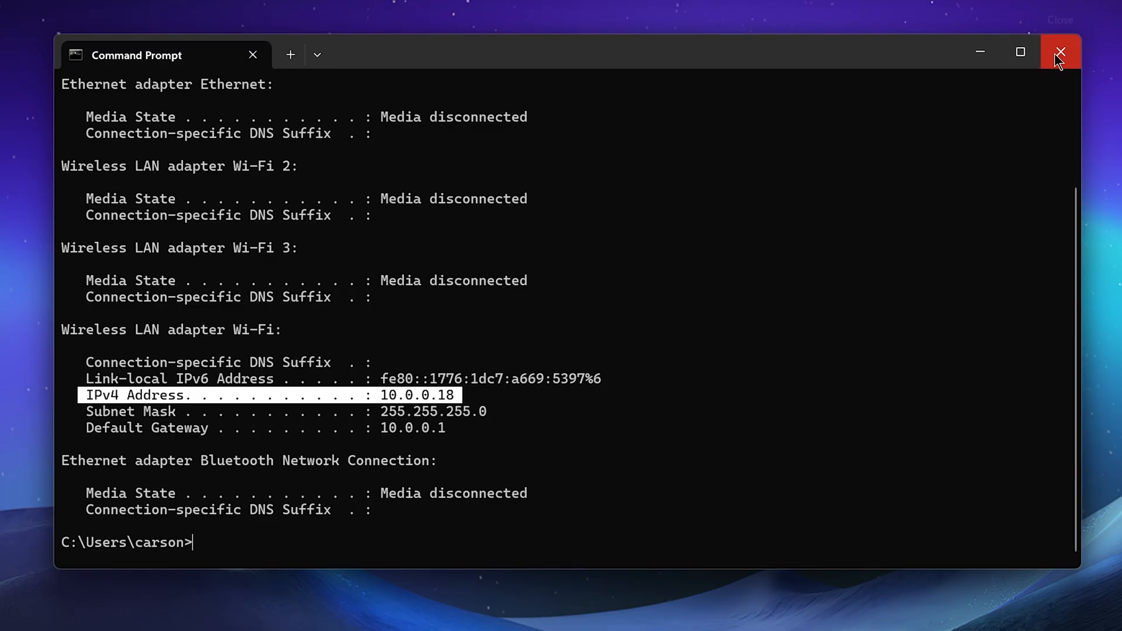
pyautogui.moveTo(186, 278)
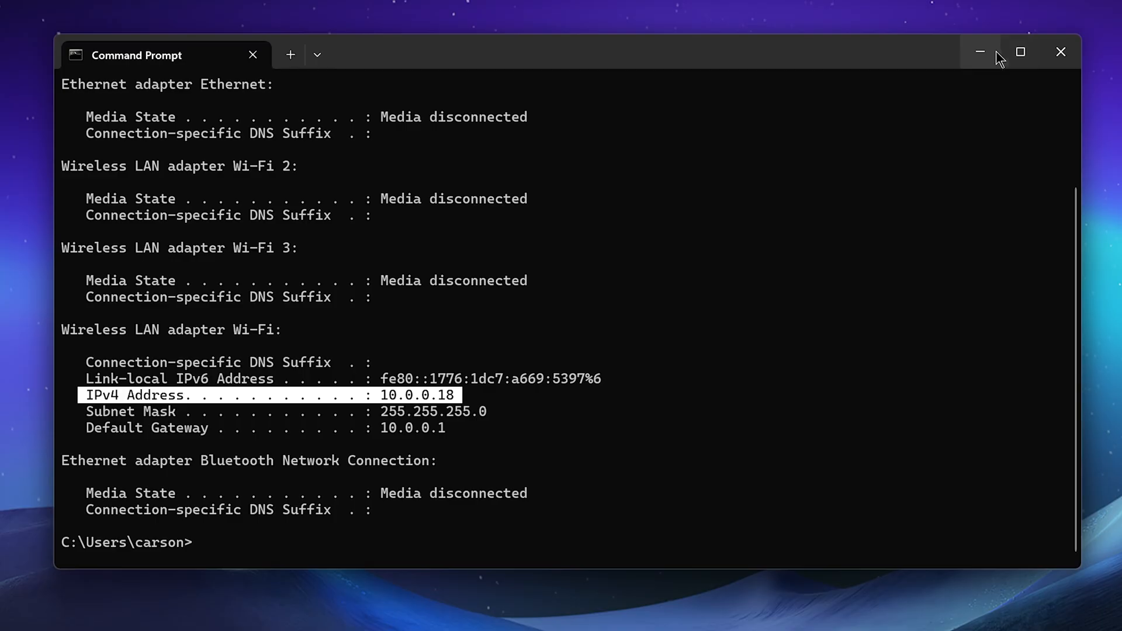
pyautogui.moveTo(981, 51)
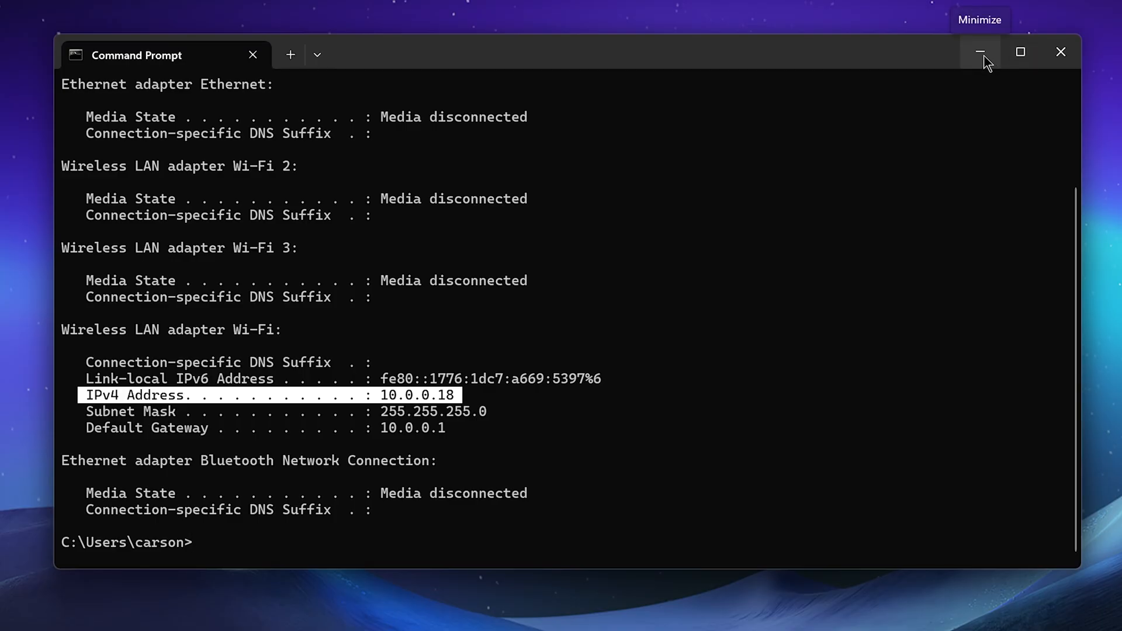
# Step: Minimize Command Prompt and enter a remote desktop query in taskbar search
pyautogui.click(979, 51)
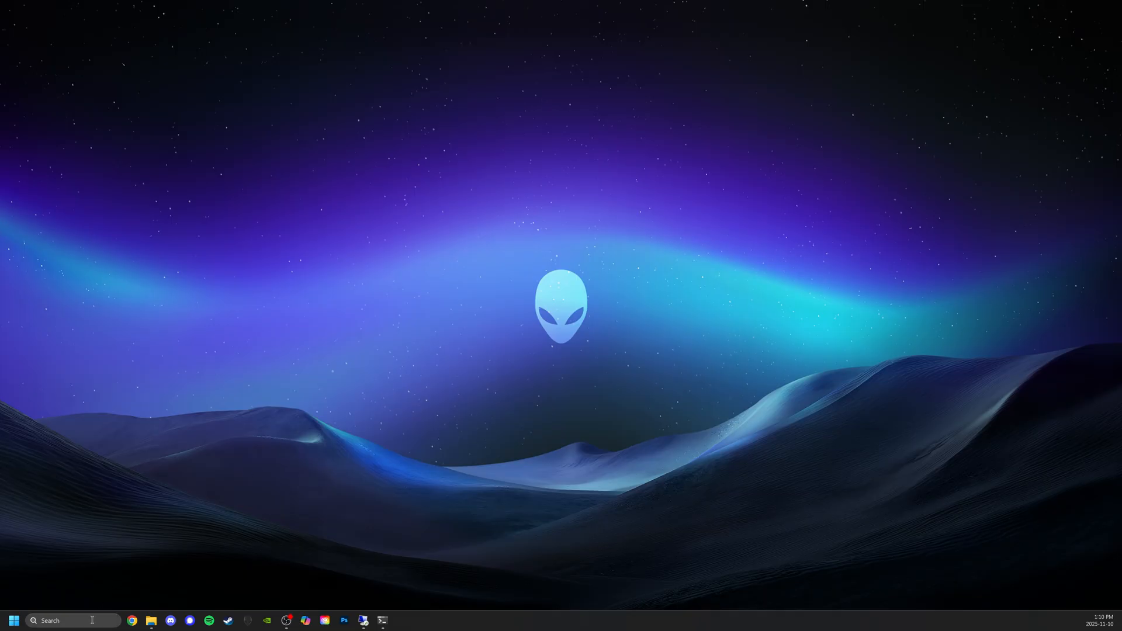
pyautogui.write('system Information')
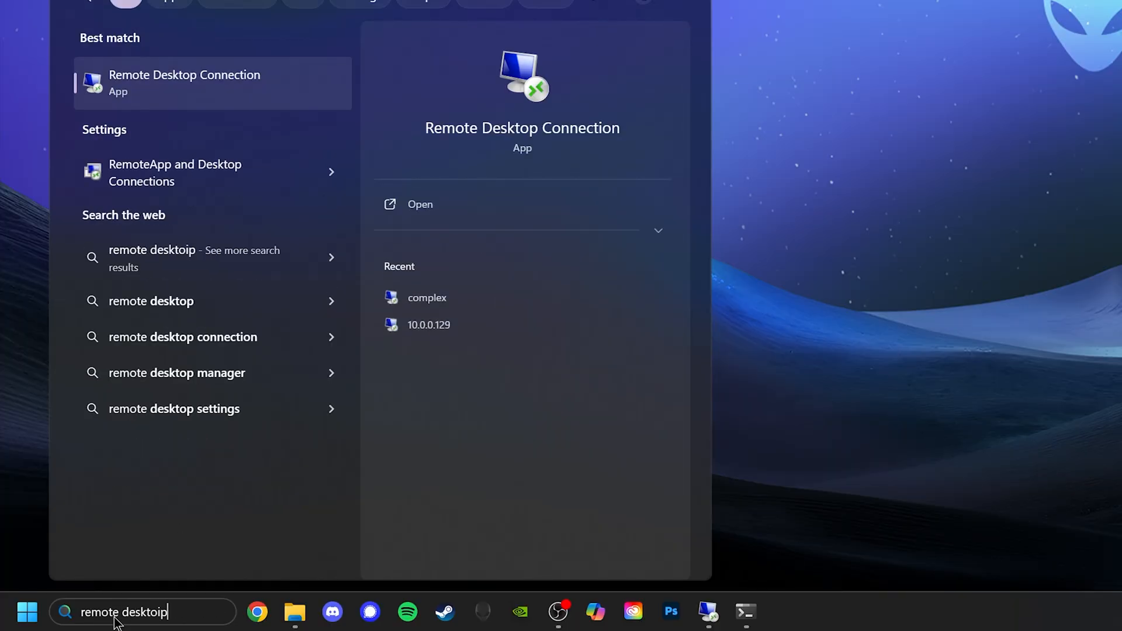
# Step: Correct the query to 'remote desktop settings' and open the Remote desktop settings result
pyautogui.press('backspace')
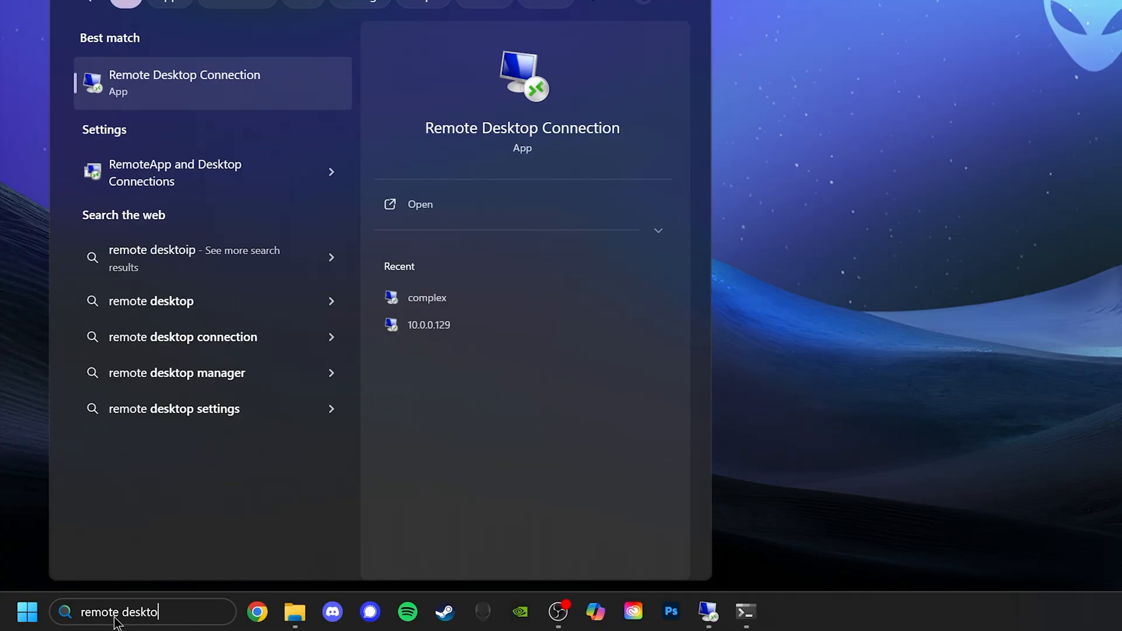
pyautogui.write('p settings')
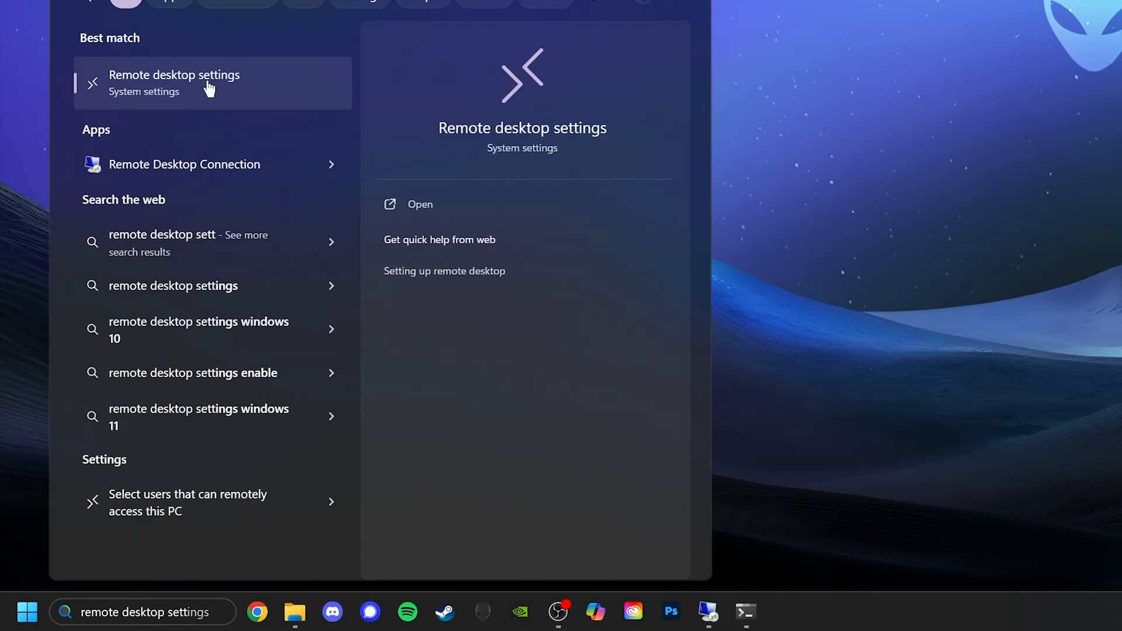
pyautogui.click(175, 83)
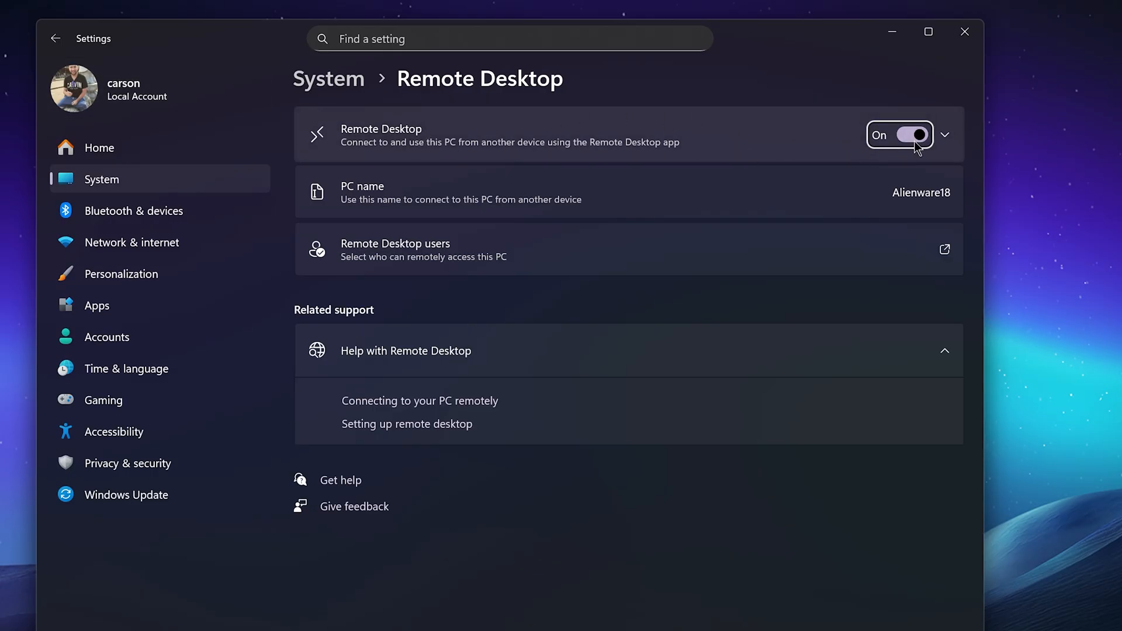
# Step: Switch Remote Desktop off, then back on for Alienware18, confirming each change
pyautogui.click(900, 135)
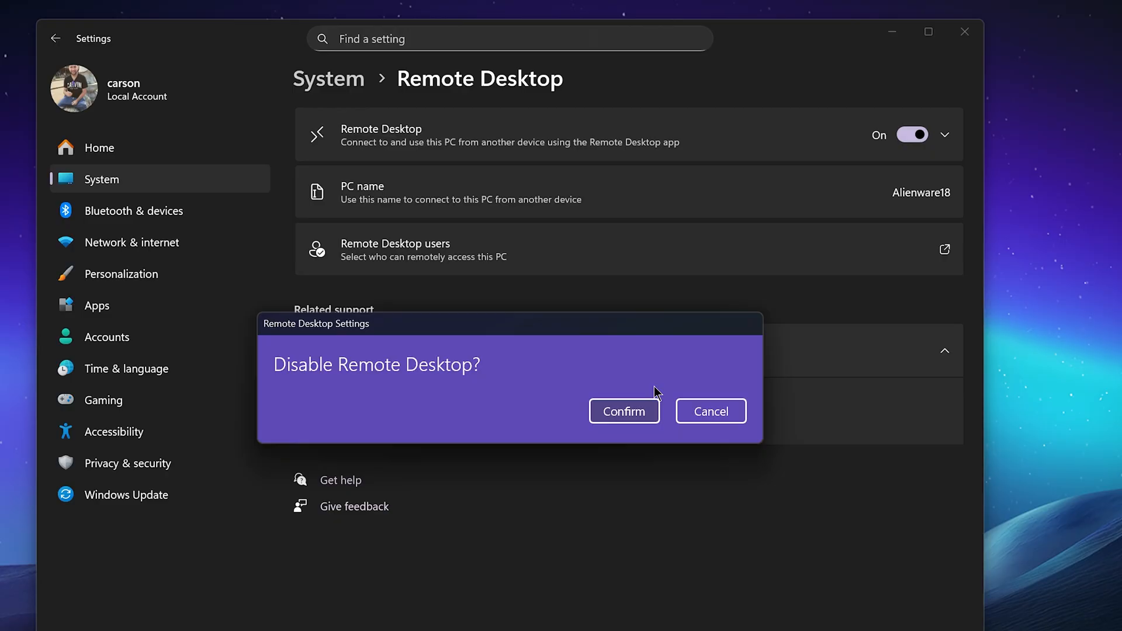
pyautogui.click(623, 411)
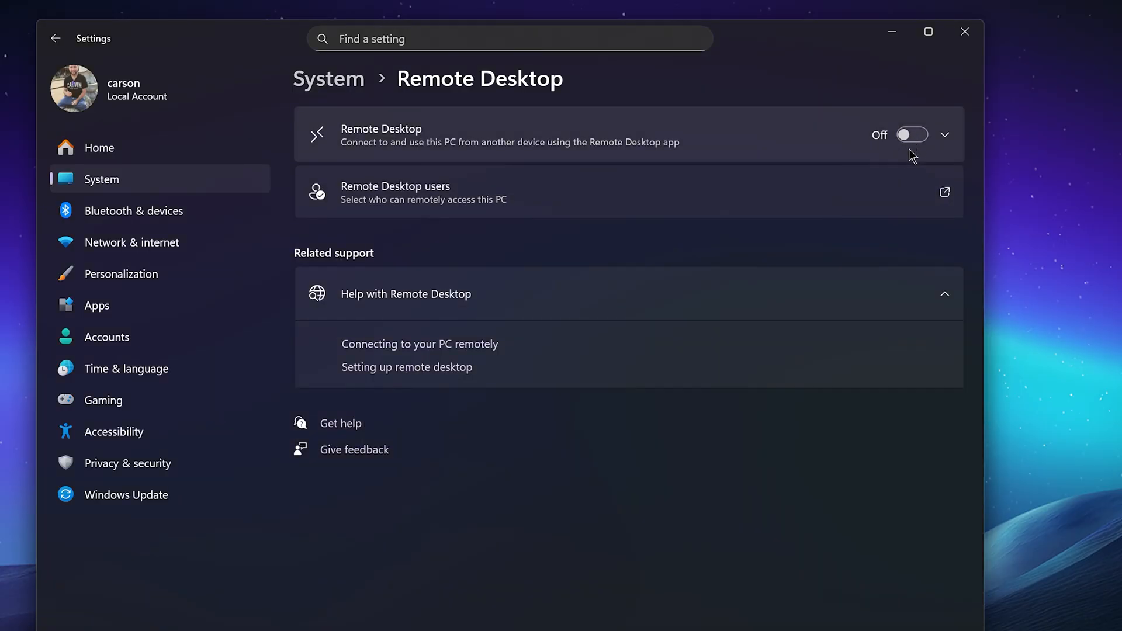
pyautogui.click(912, 134)
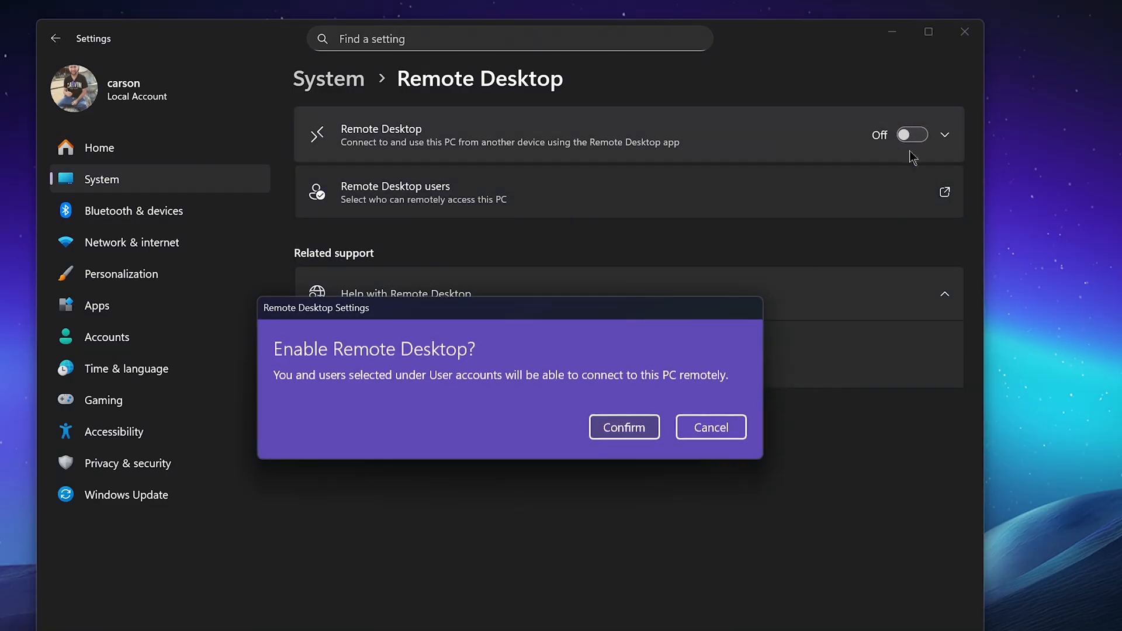
pyautogui.click(623, 427)
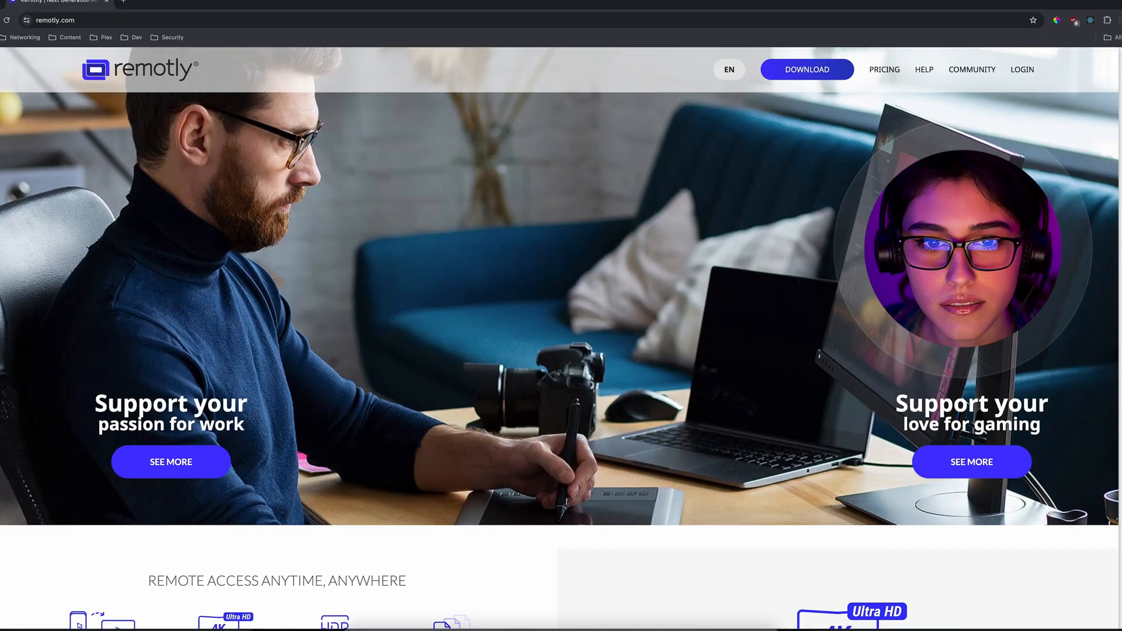
# Step: Scroll through remotly.com's features and the Play Remotely gaming page
pyautogui.scroll(-3)
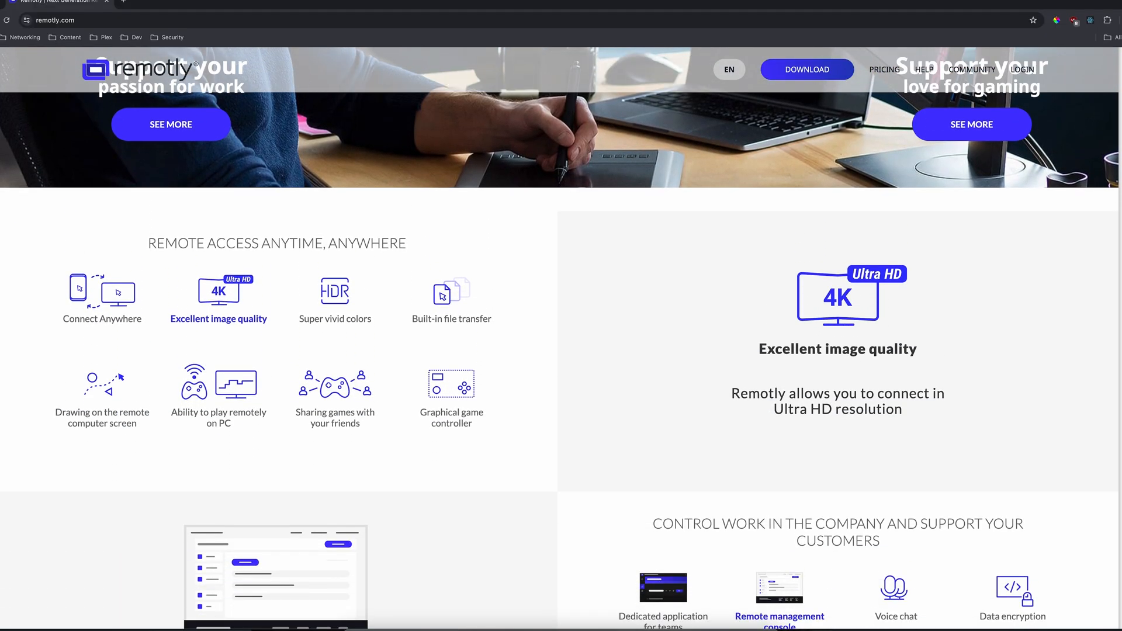
pyautogui.scroll(-3)
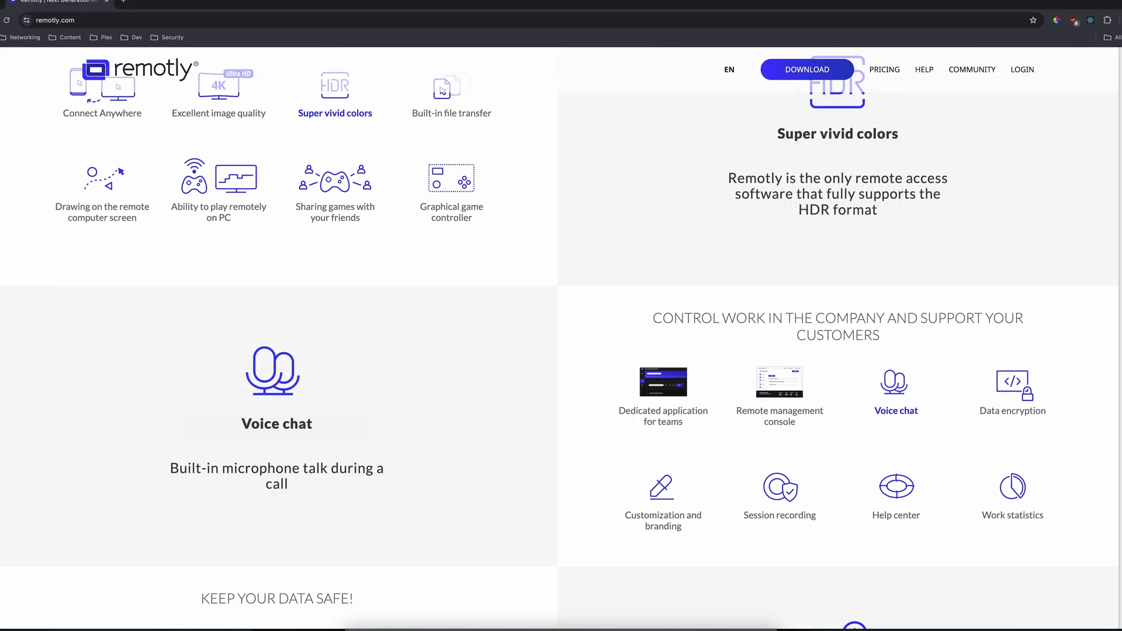
pyautogui.scroll(-3)
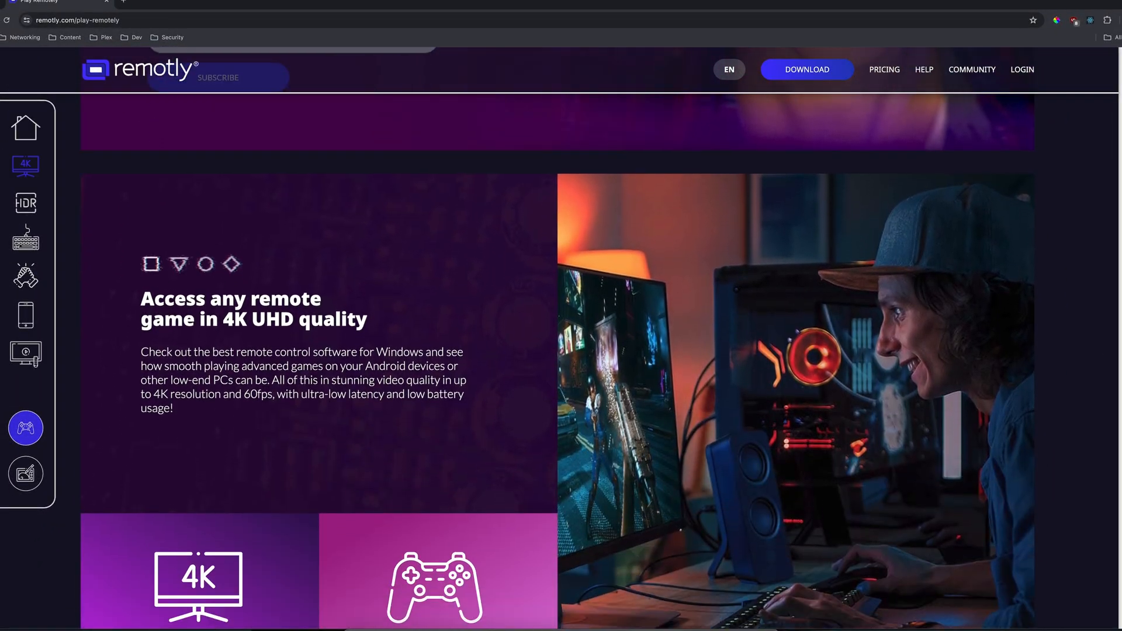
pyautogui.scroll(-3)
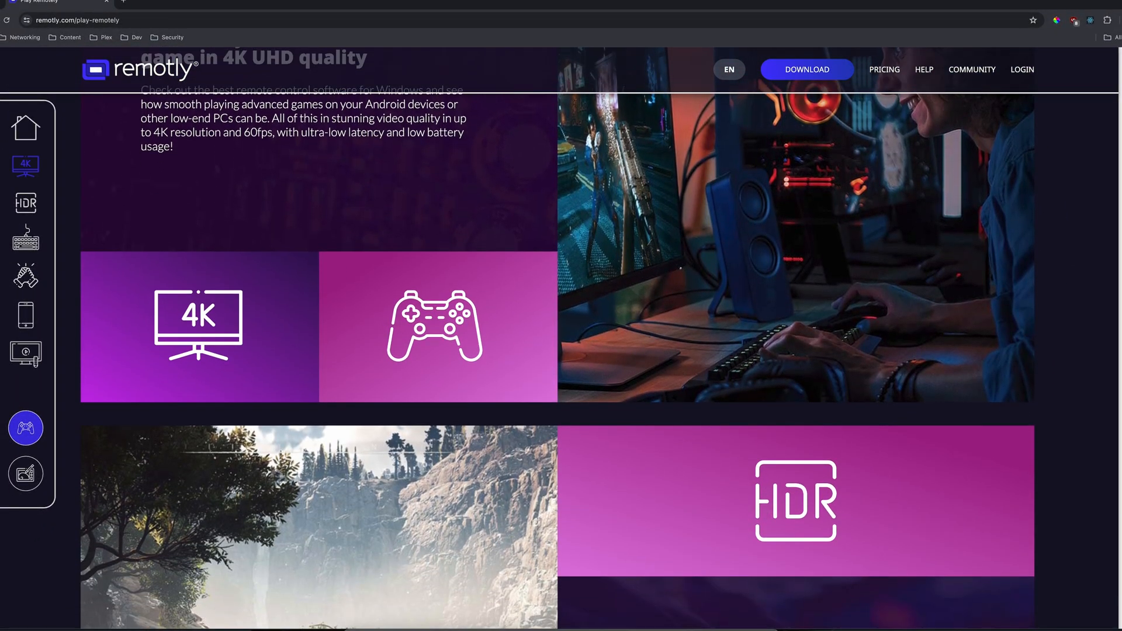
pyautogui.scroll(-3)
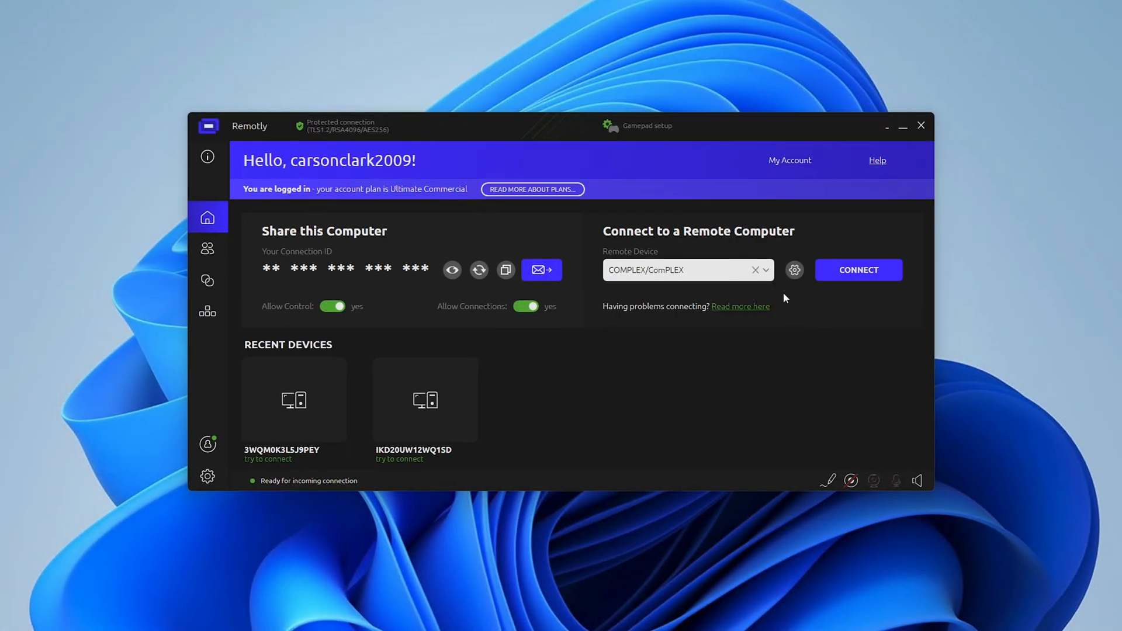
# Step: Pick COMPLEX from the Remote Device dropdown under Connect to a Remote Computer
pyautogui.click(857, 270)
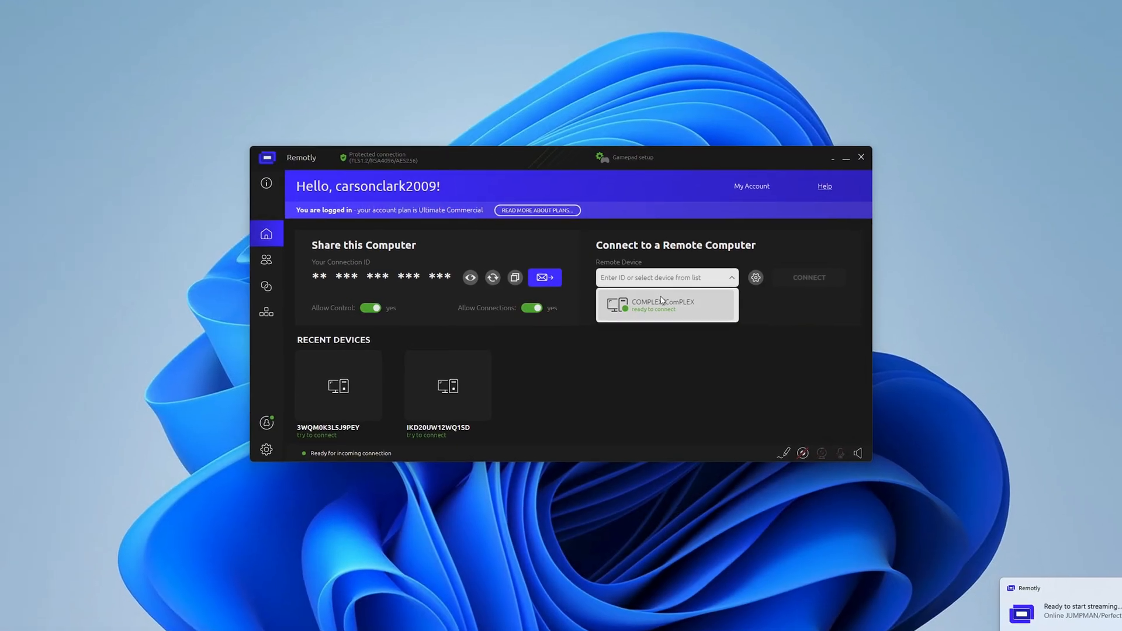
pyautogui.click(664, 303)
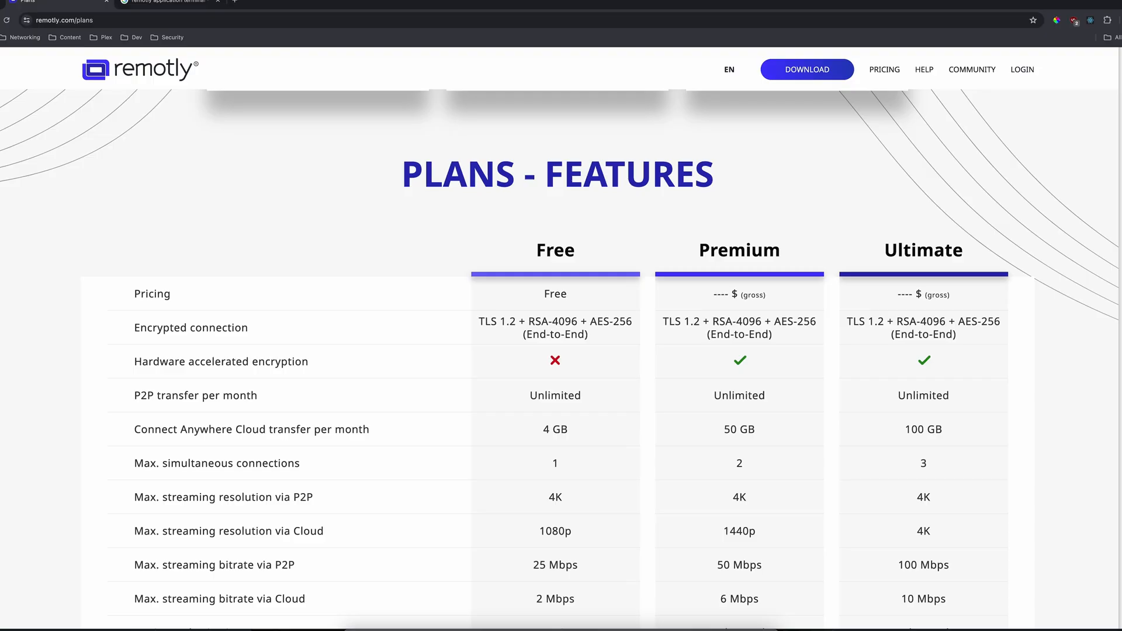
# Step: Scroll down through the Plans - Features table on remotly.com/plans
pyautogui.scroll(-3)
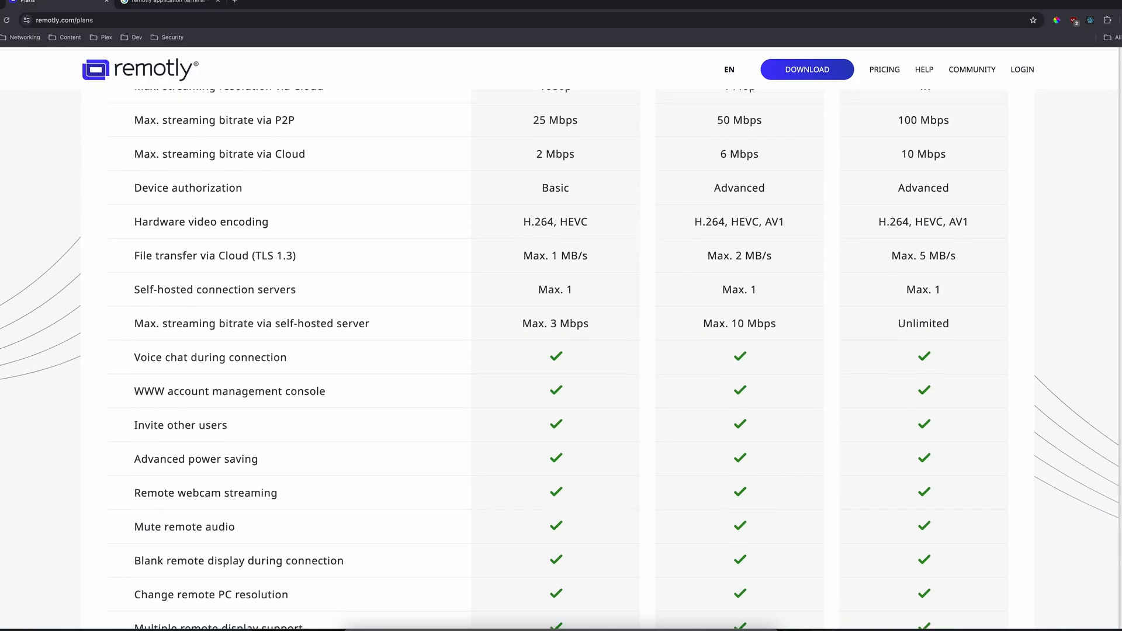
pyautogui.scroll(-3)
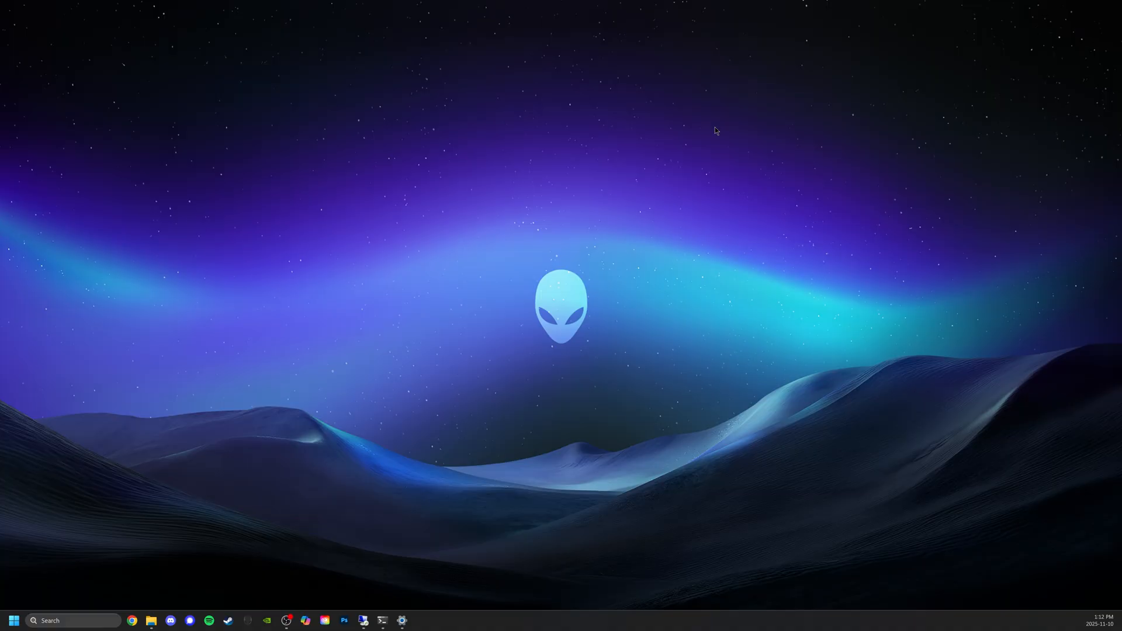
pyautogui.moveTo(324, 423)
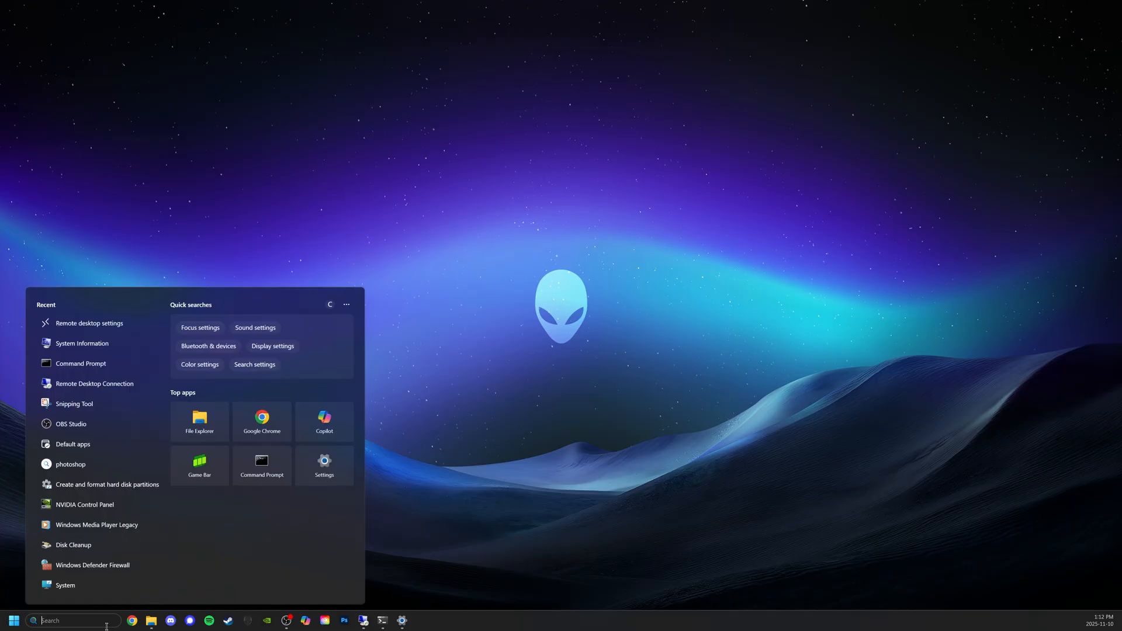
# Step: Open Windows Search from the taskbar search box
pyautogui.click(13, 621)
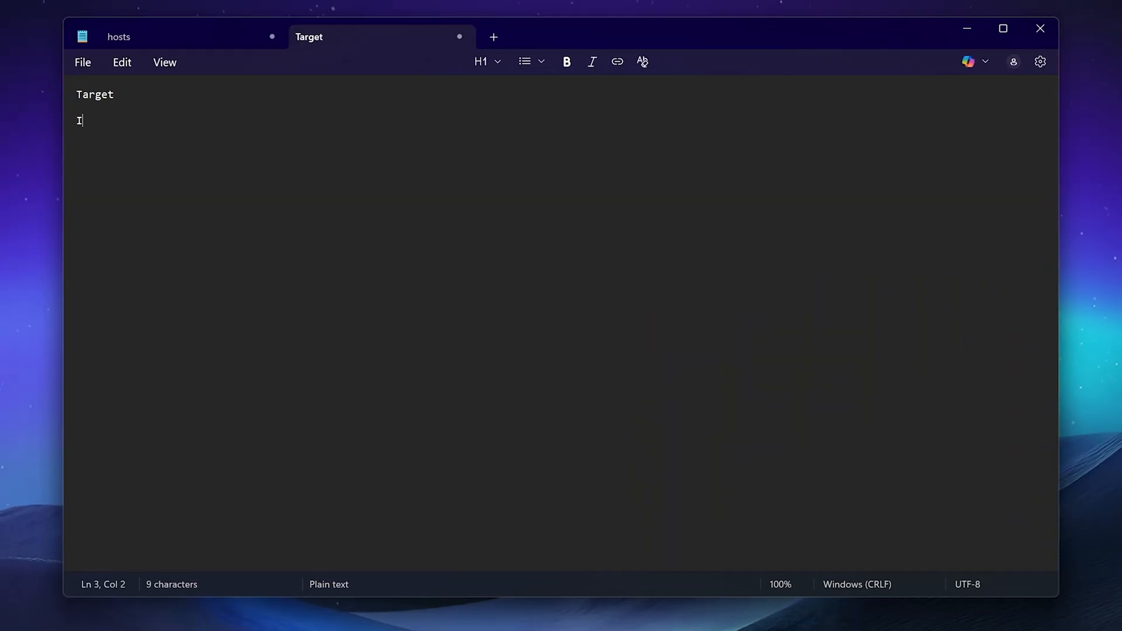
# Step: Type IP 10.0.0.129, hostname Complex and a username-and-password note in the Target tab
pyautogui.write('P:')
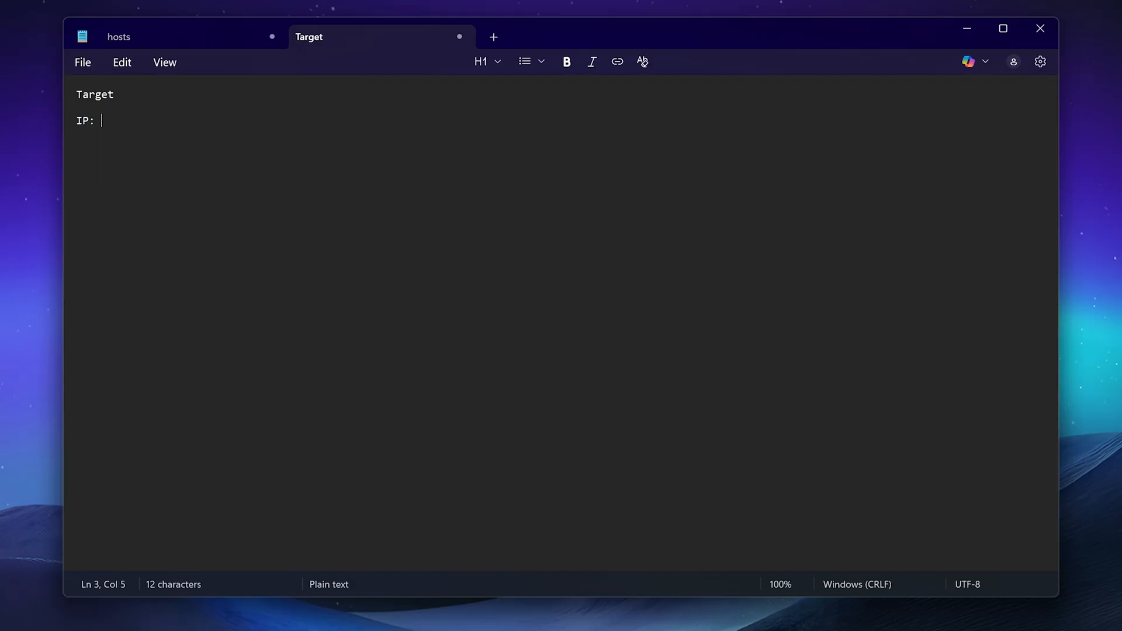
pyautogui.write('10.0.0.')
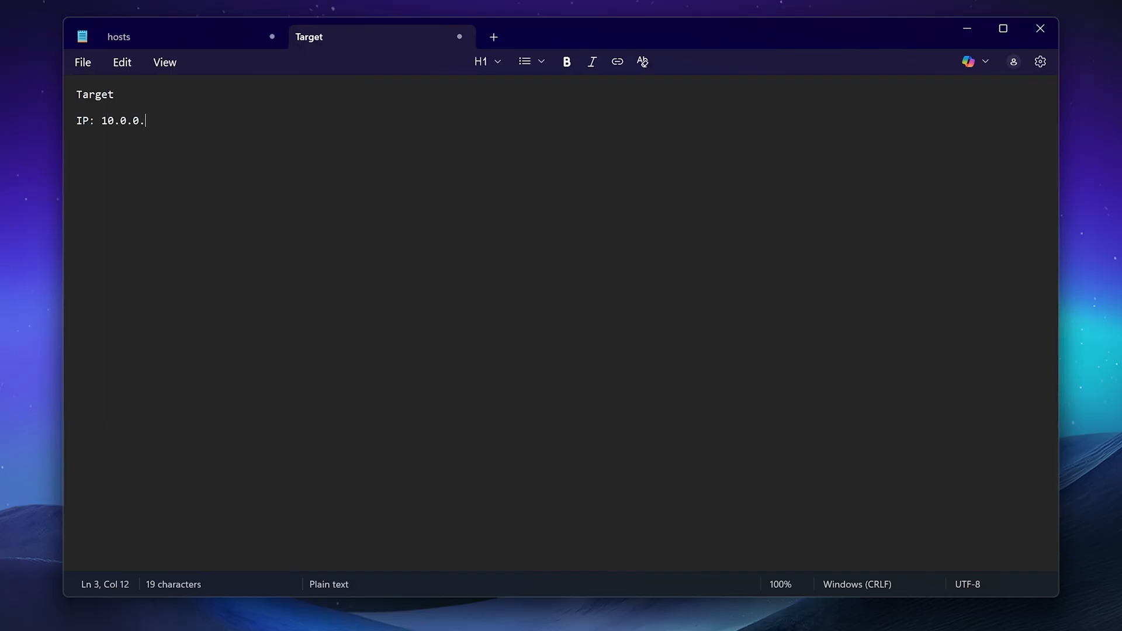
pyautogui.write('129')
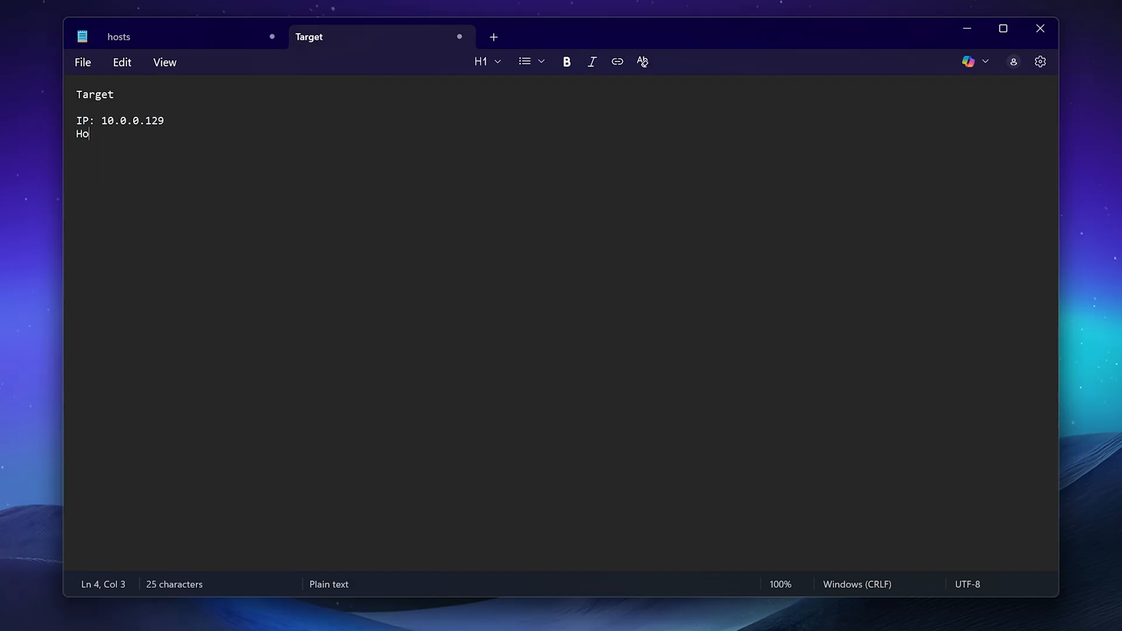
pyautogui.write('stname: Copml')
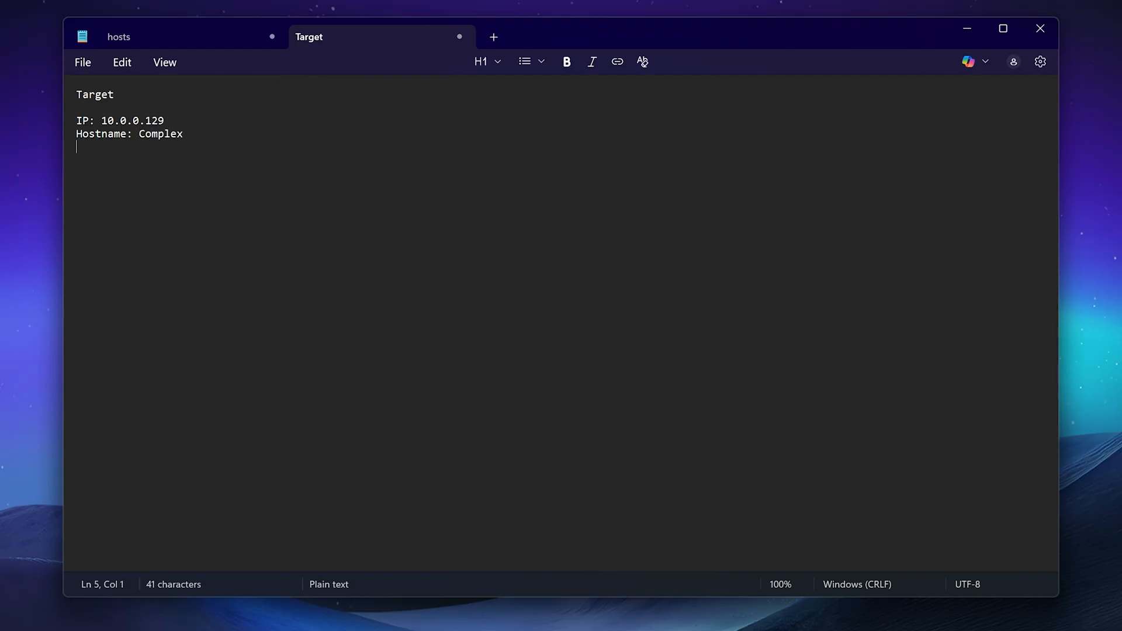
pyautogui.write('DD')
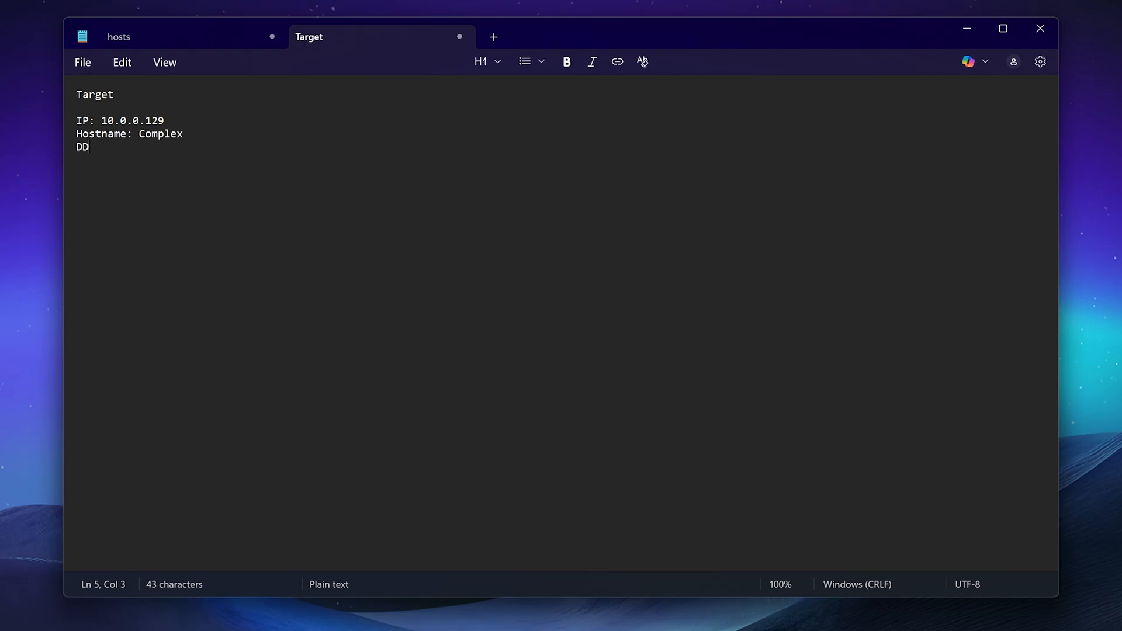
pyautogui.write('Username')
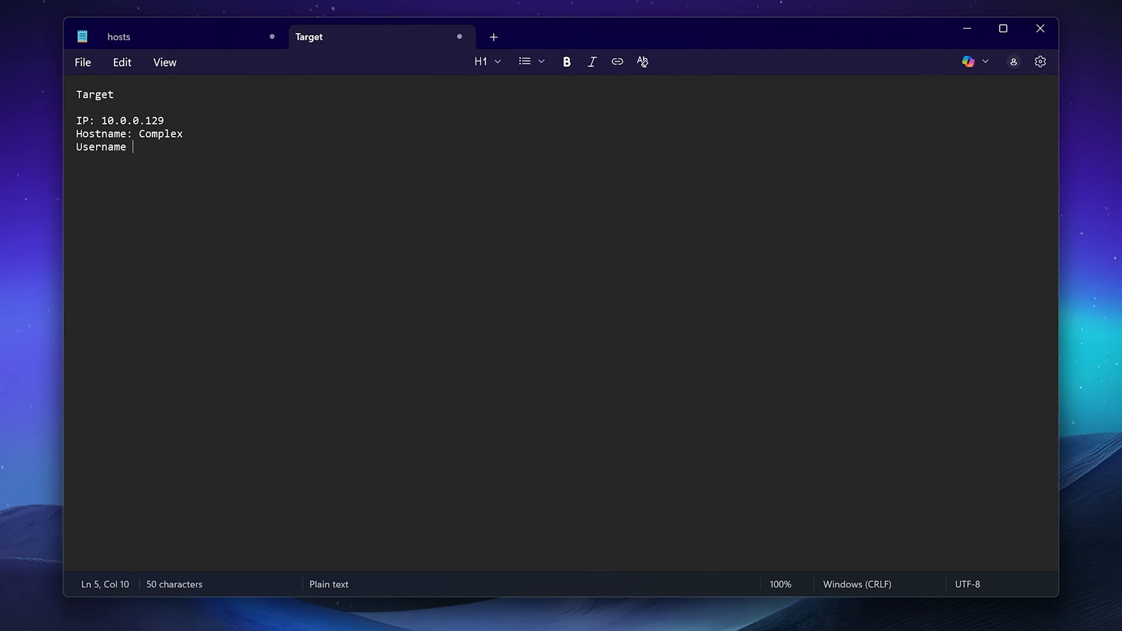
pyautogui.write('& POa')
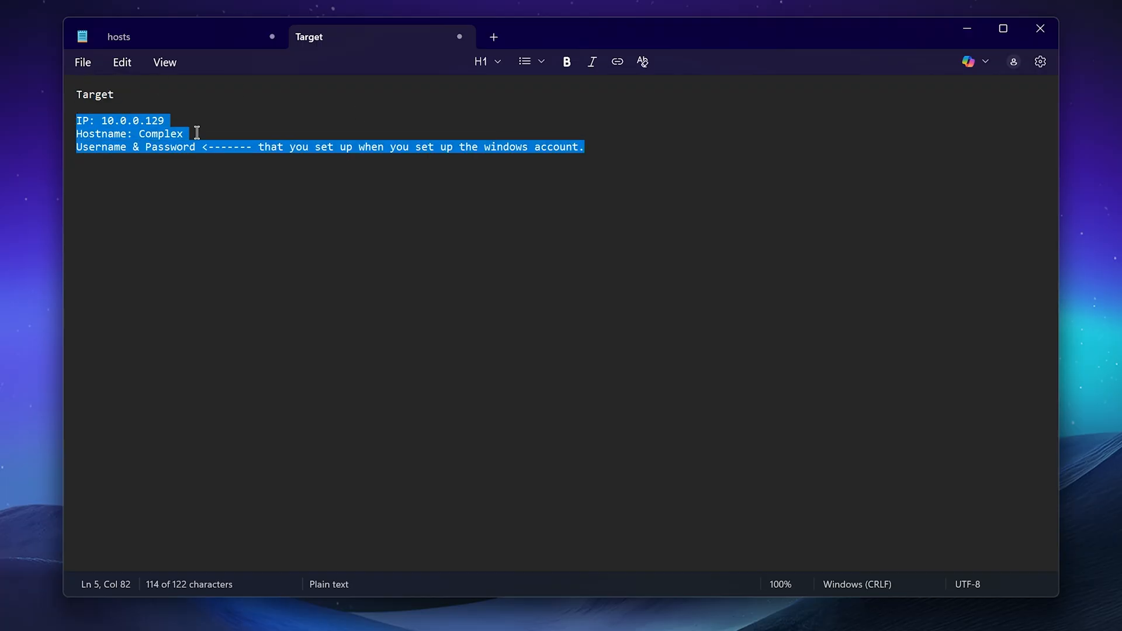
# Step: Search taskbar for 'remote desktop connection' to open the app
pyautogui.click(274, 181)
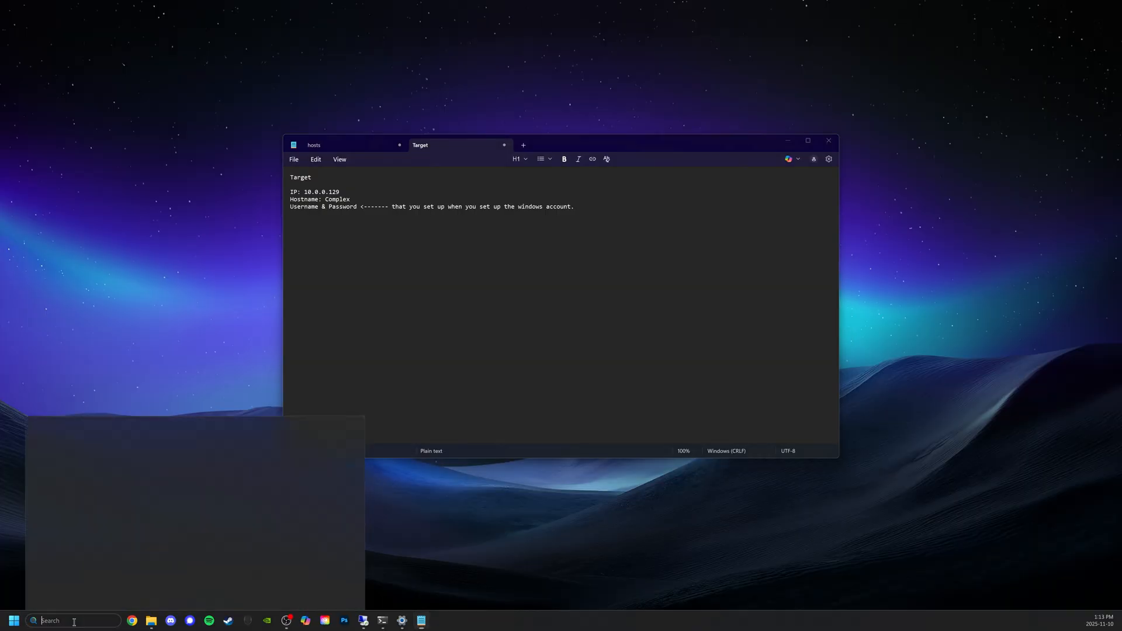
pyautogui.click(13, 621)
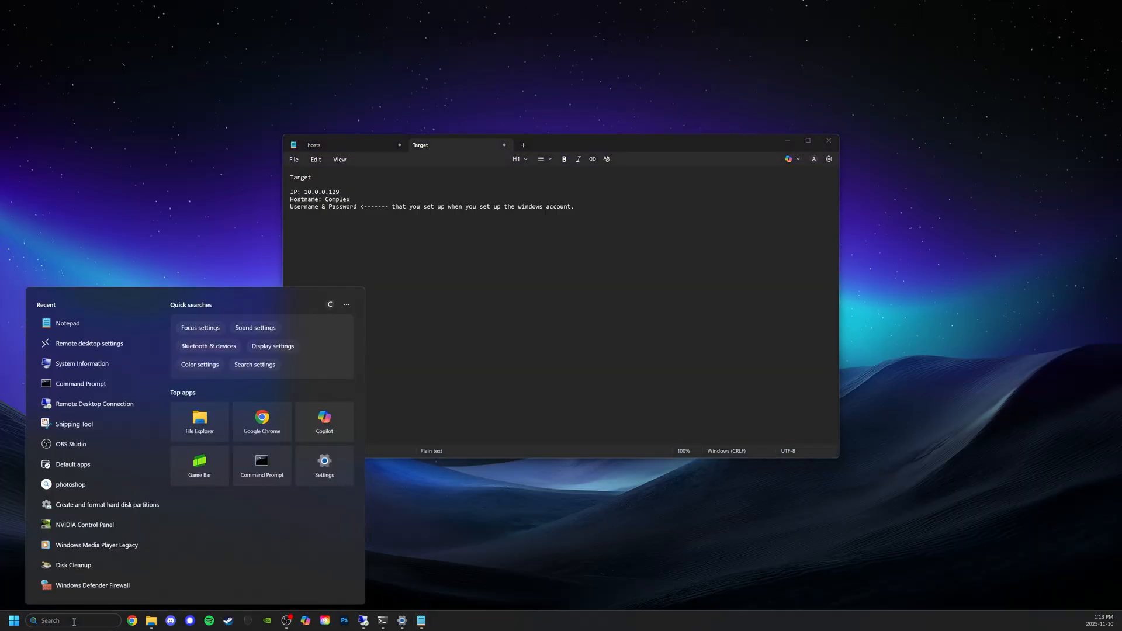
pyautogui.write('remote desktop connection')
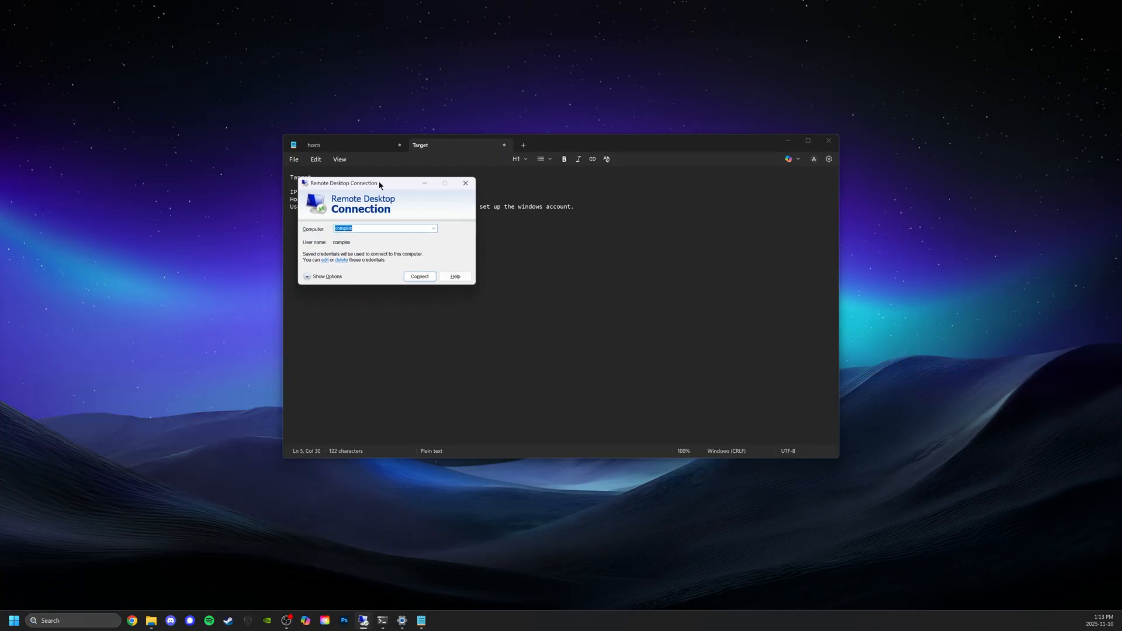
# Step: Set Computer to 'complex', tick Always ask for credentials, and connect
pyautogui.moveTo(343, 182); pyautogui.dragTo(516, 258)
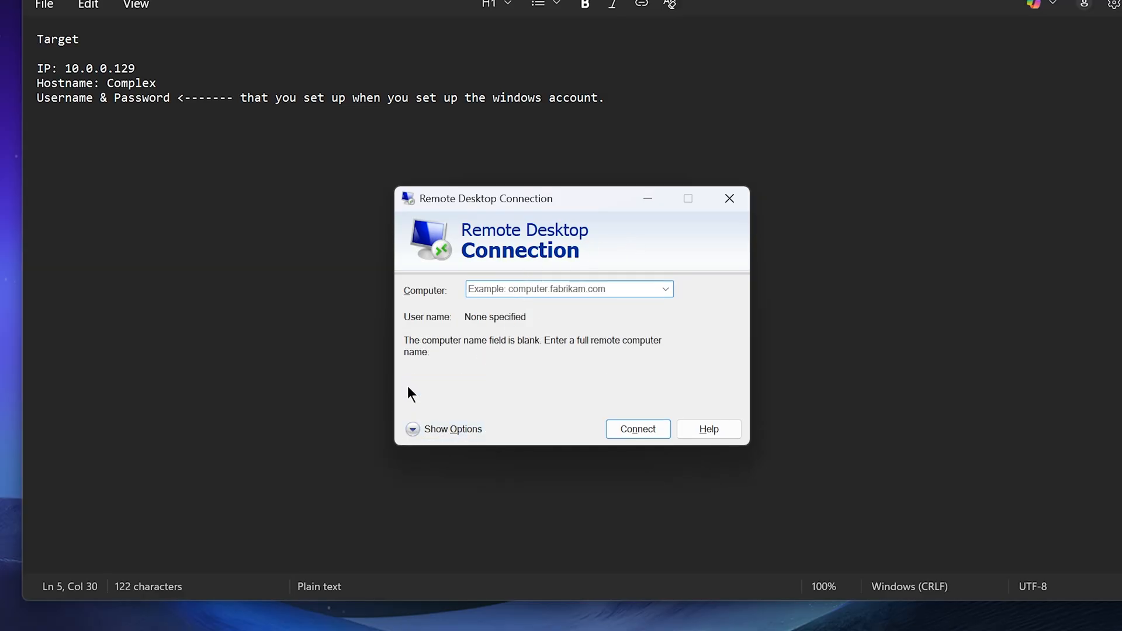
pyautogui.click(413, 428)
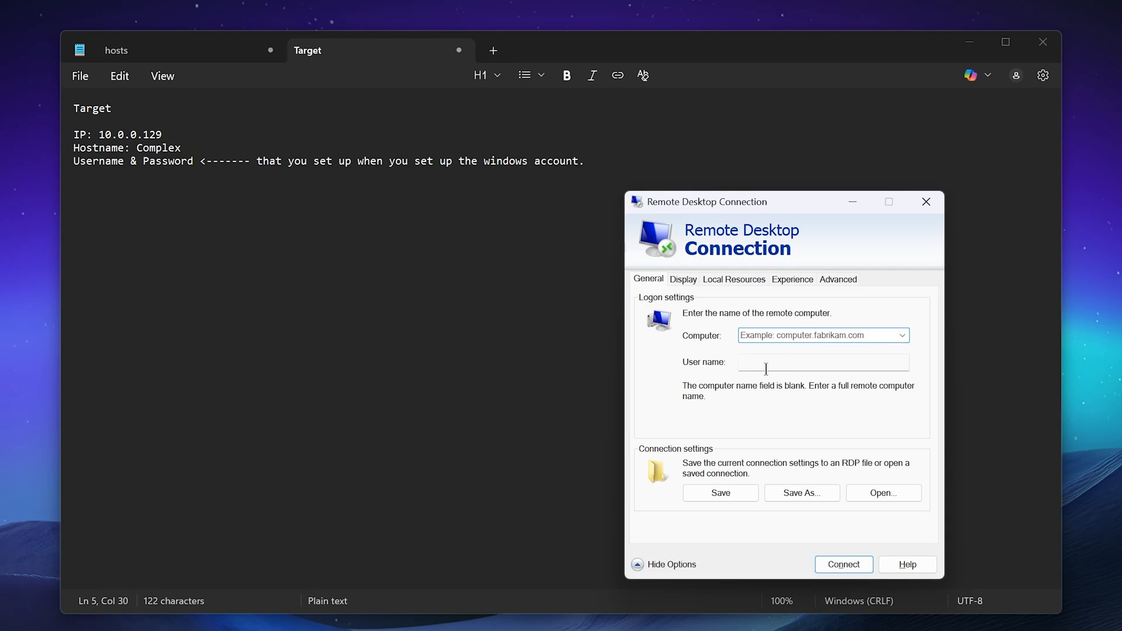
pyautogui.click(822, 335)
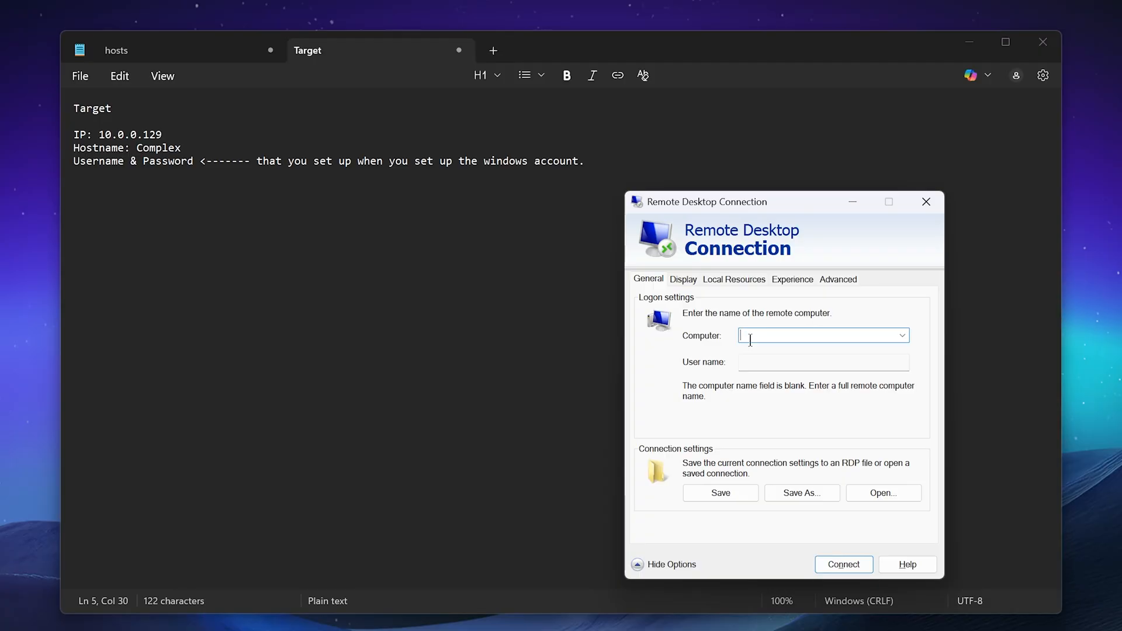
pyautogui.write('complex')
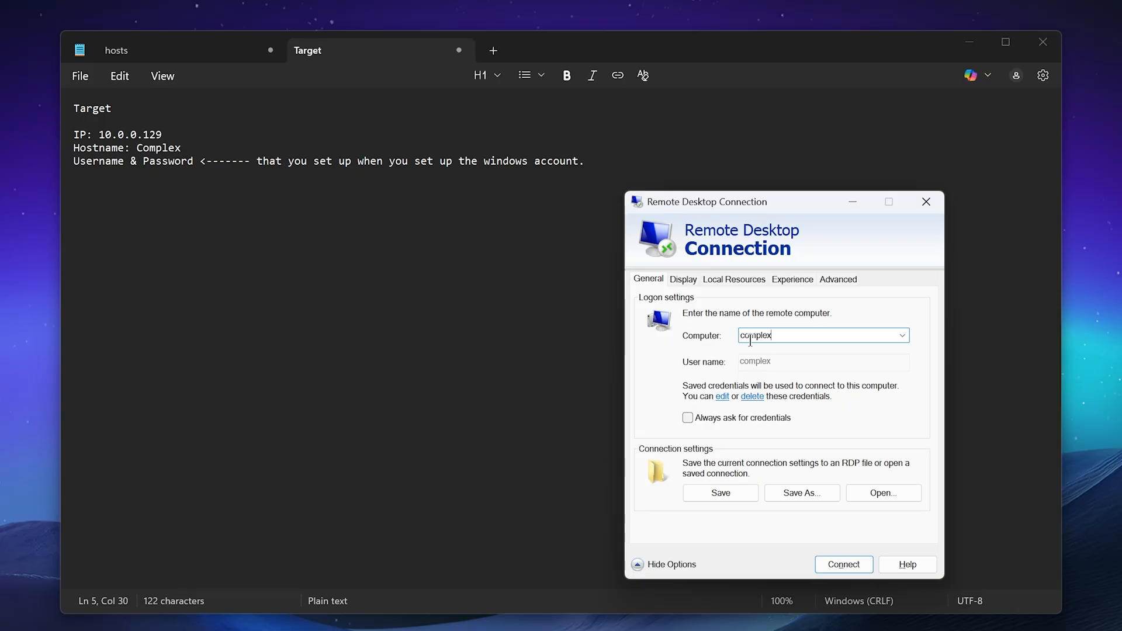
pyautogui.click(687, 418)
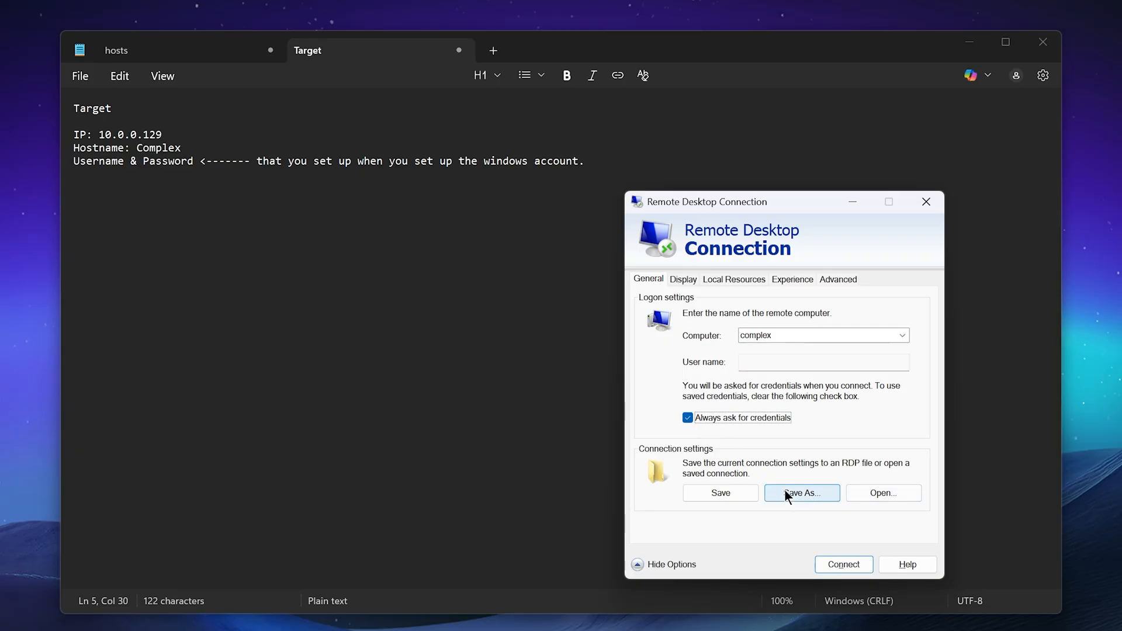
pyautogui.click(842, 564)
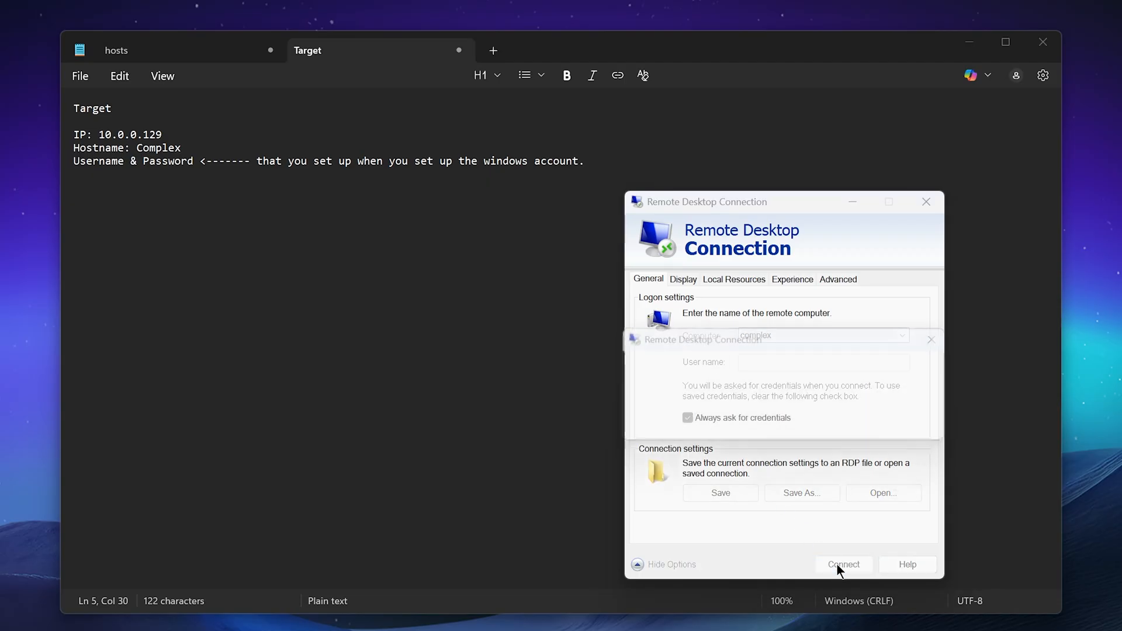
# Step: Enter user name complex and its password, tick Remember me, and submit
pyautogui.click(843, 564)
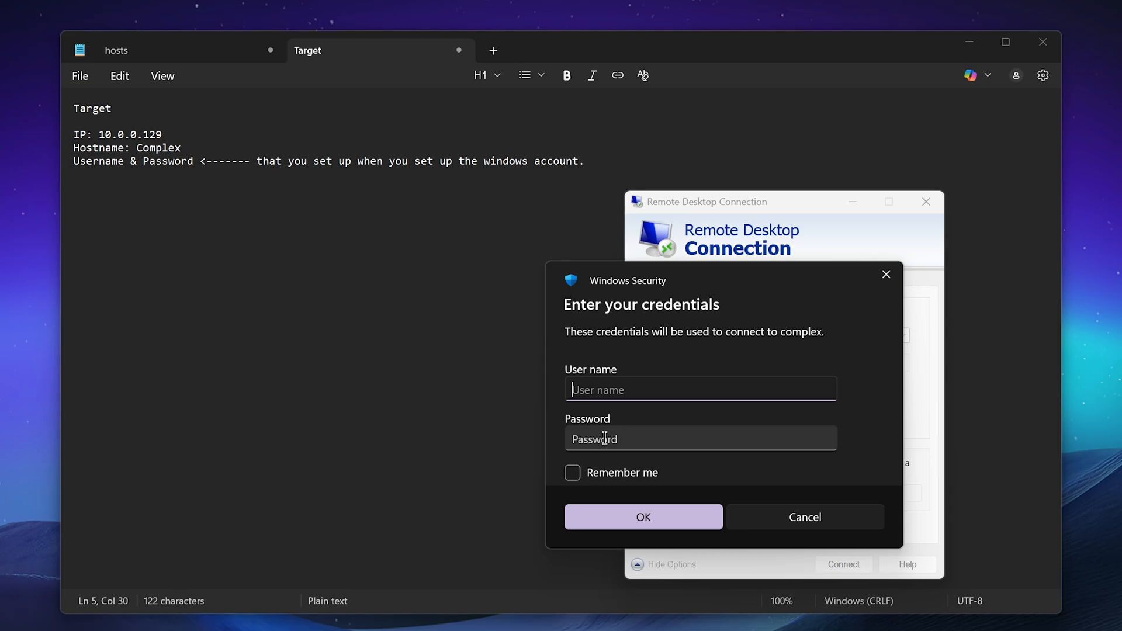
pyautogui.write('complex')
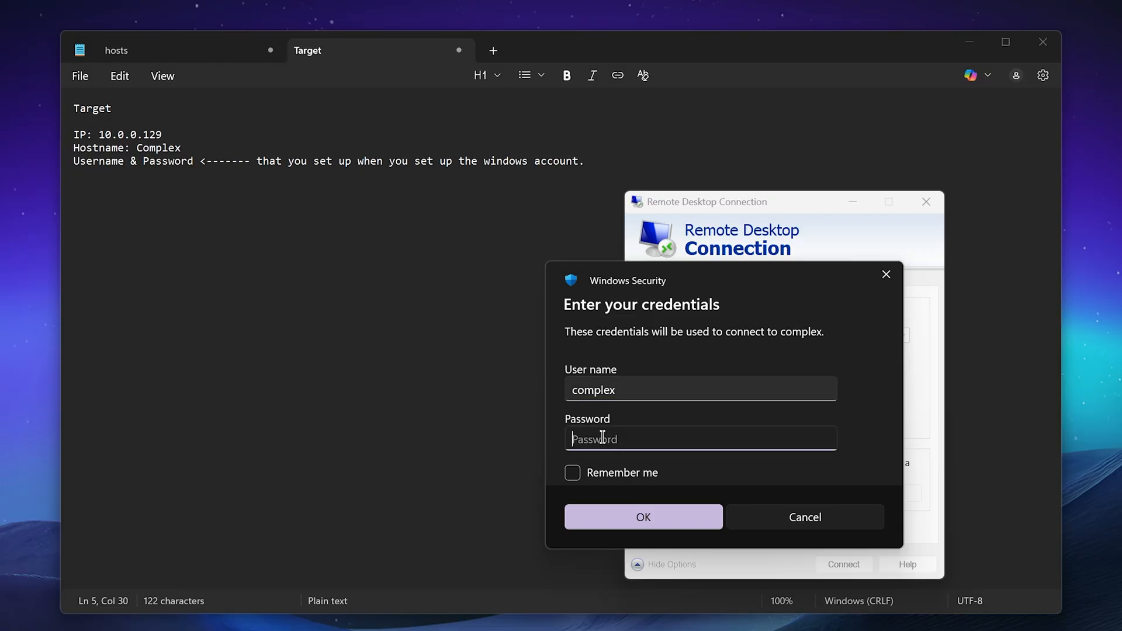
pyautogui.write('••')
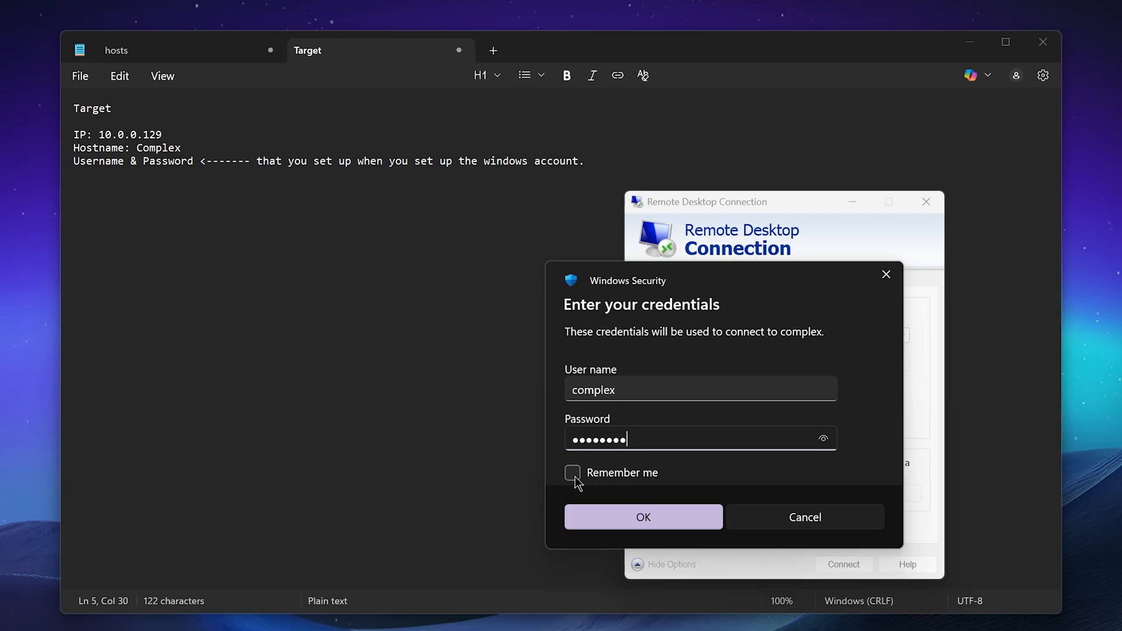
pyautogui.click(572, 472)
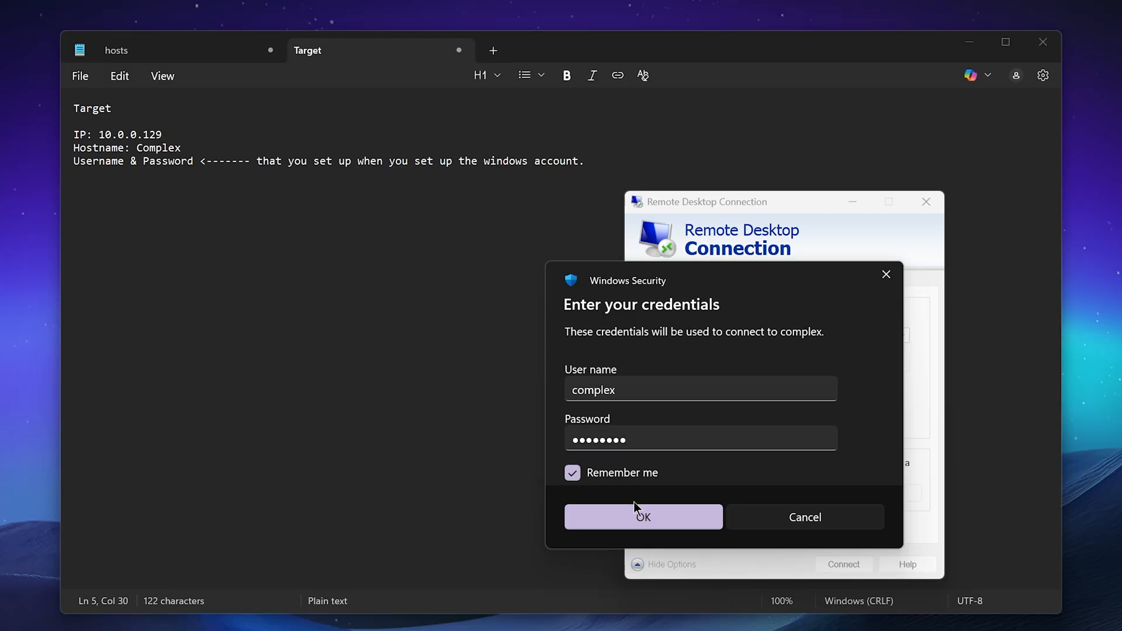
pyautogui.click(642, 517)
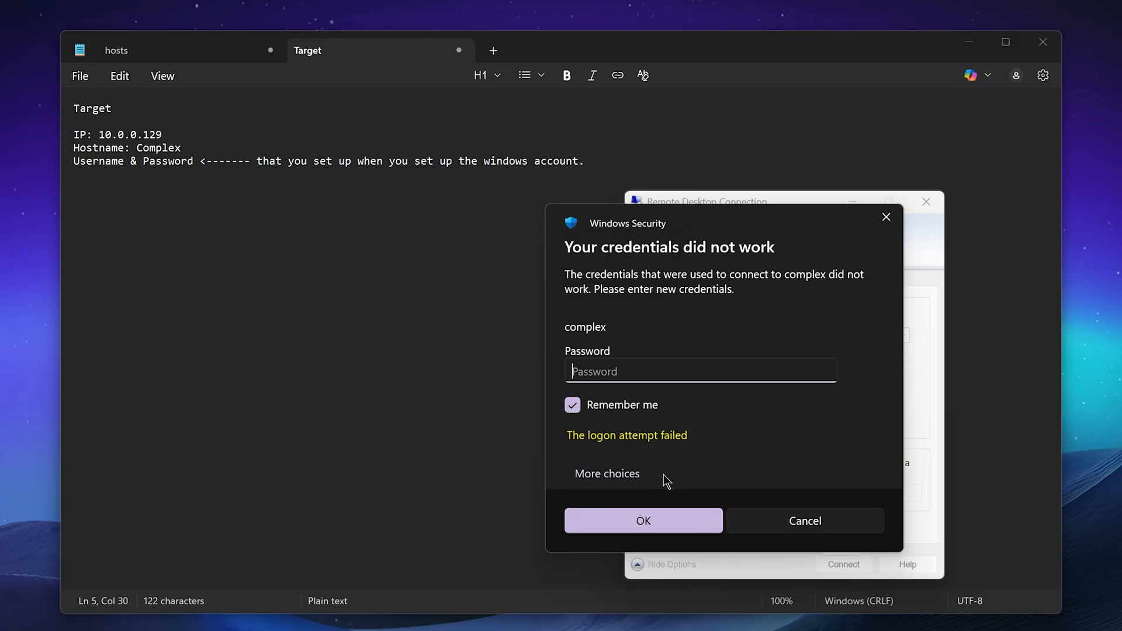
pyautogui.moveTo(628, 370)
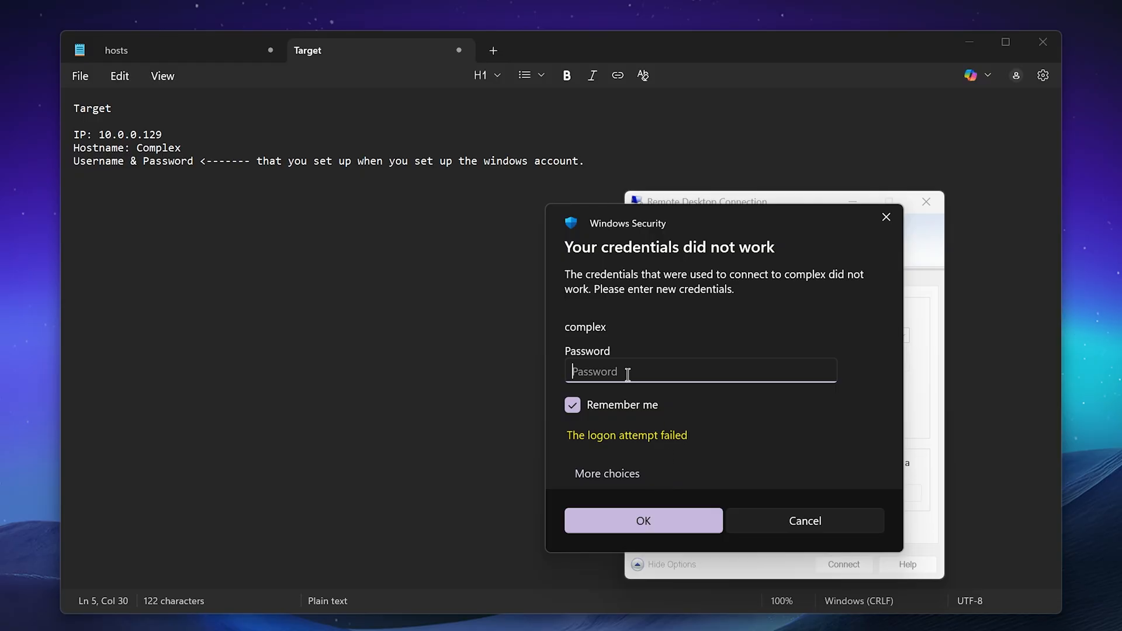
# Step: Choose Use a different account and enter complex as the user name
pyautogui.click(606, 472)
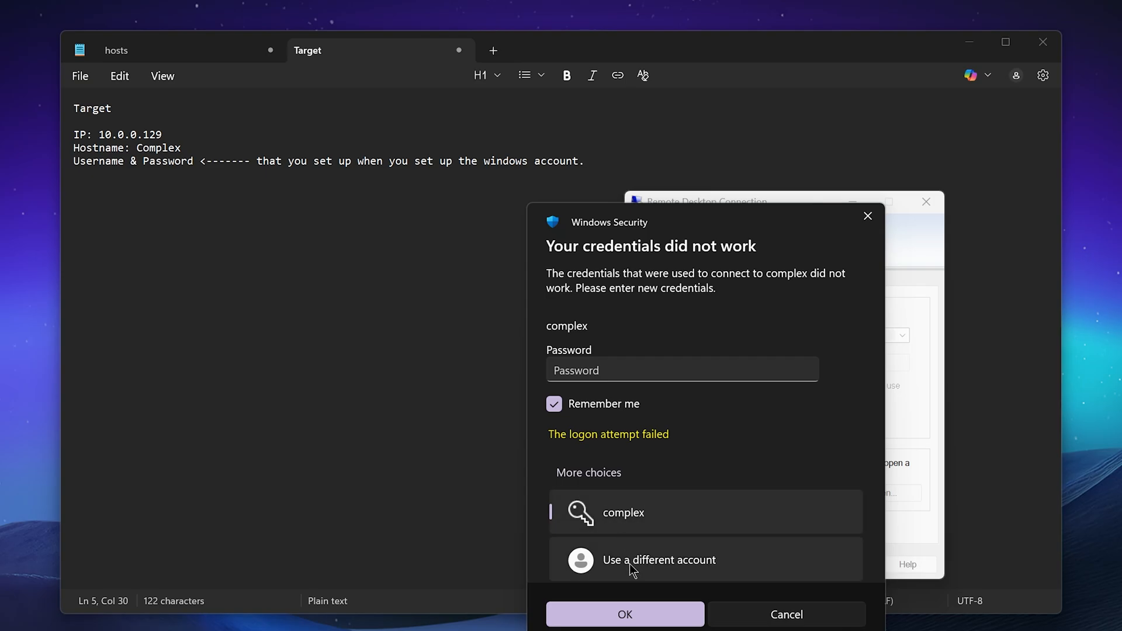
pyautogui.click(659, 560)
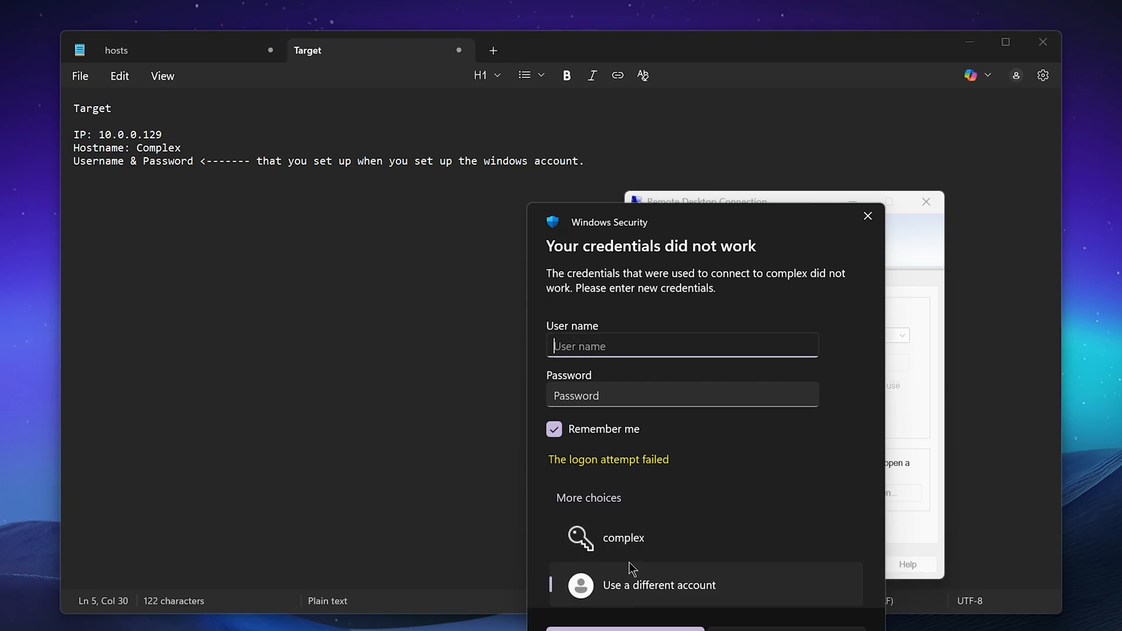
pyautogui.write('comple')
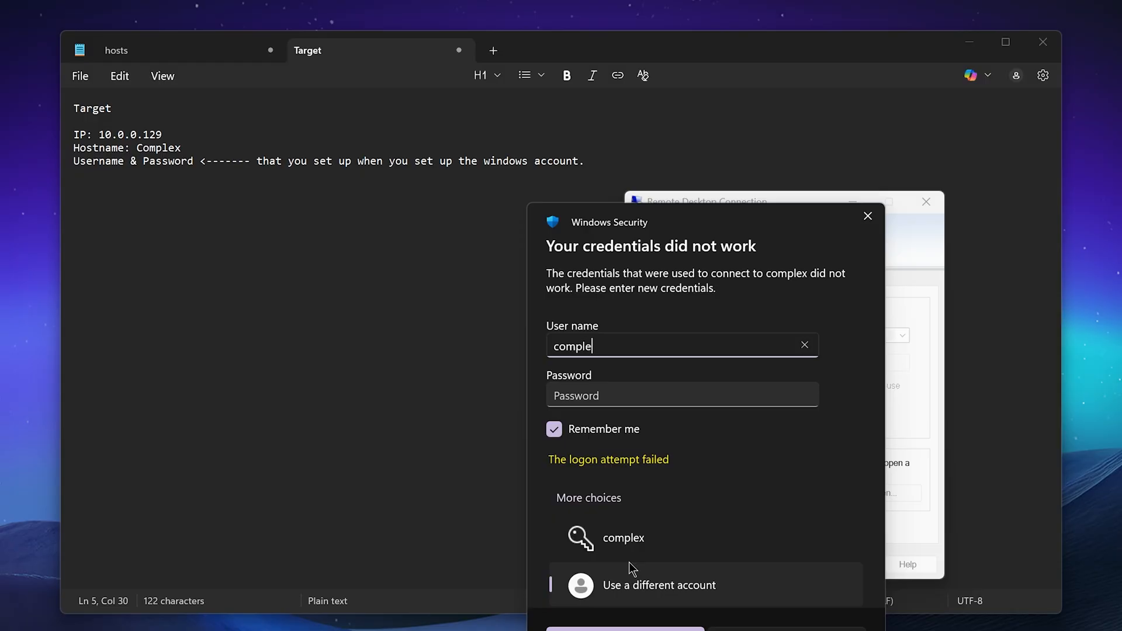
pyautogui.write('x')
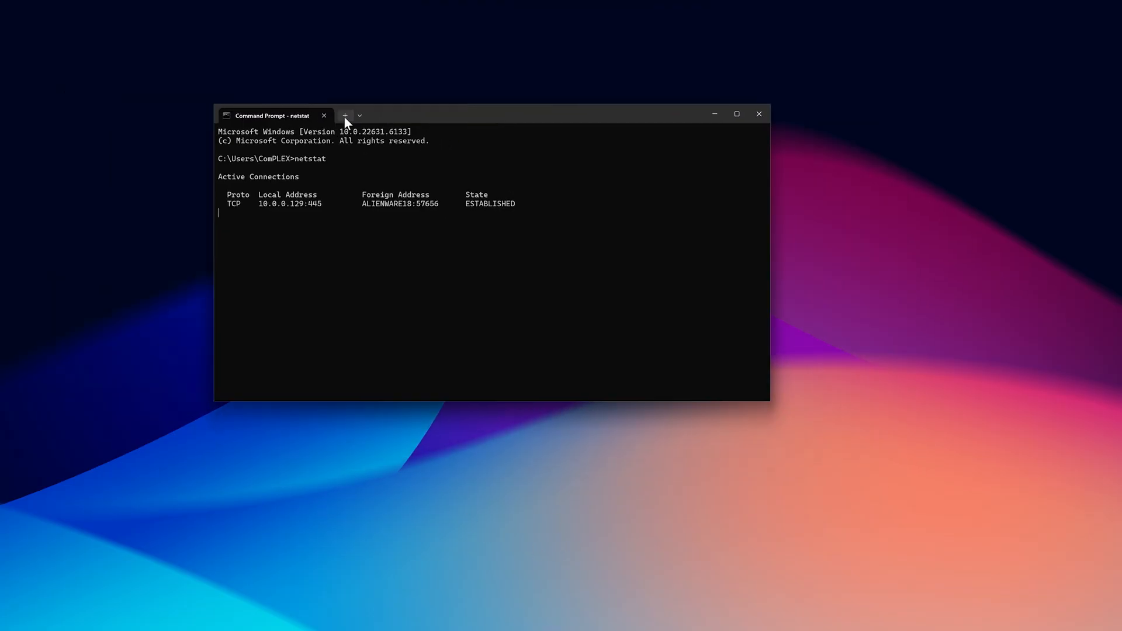
pyautogui.moveTo(344, 115)
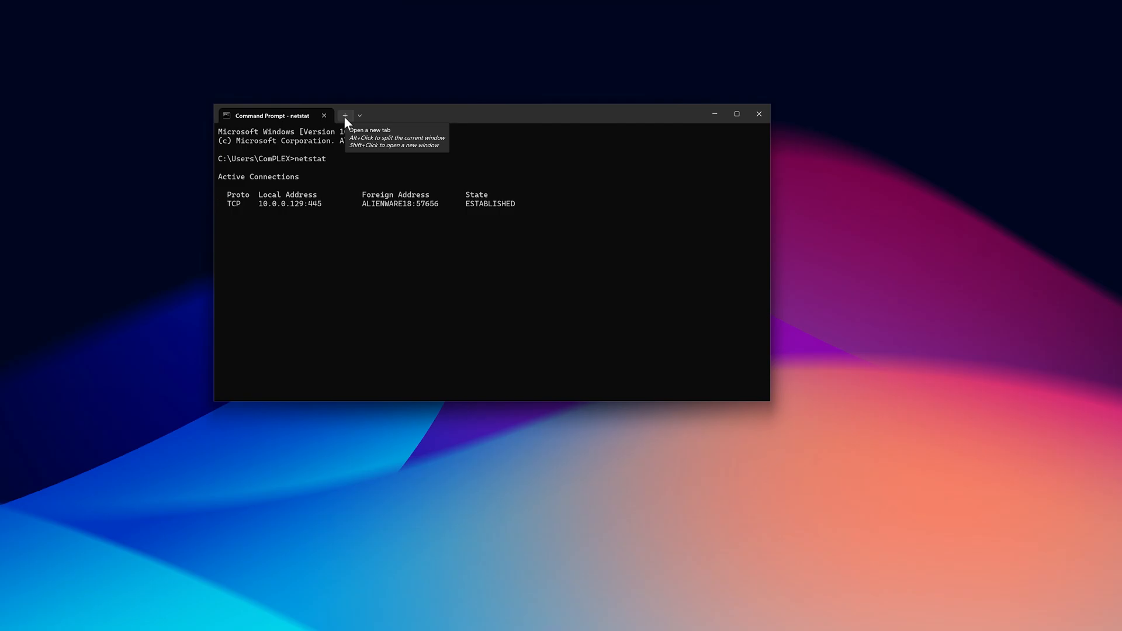
# Step: Run whoami in a new PowerShell tab, then close the remote session to complex
pyautogui.click(359, 115)
pyautogui.write('whoami')
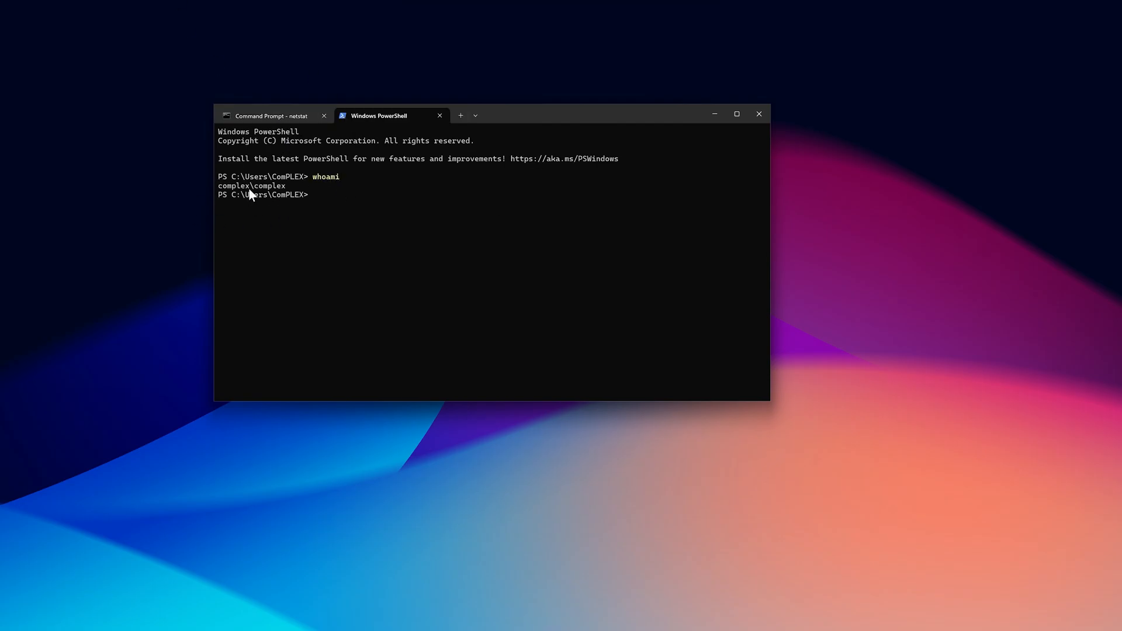
pyautogui.moveTo(421, 188)
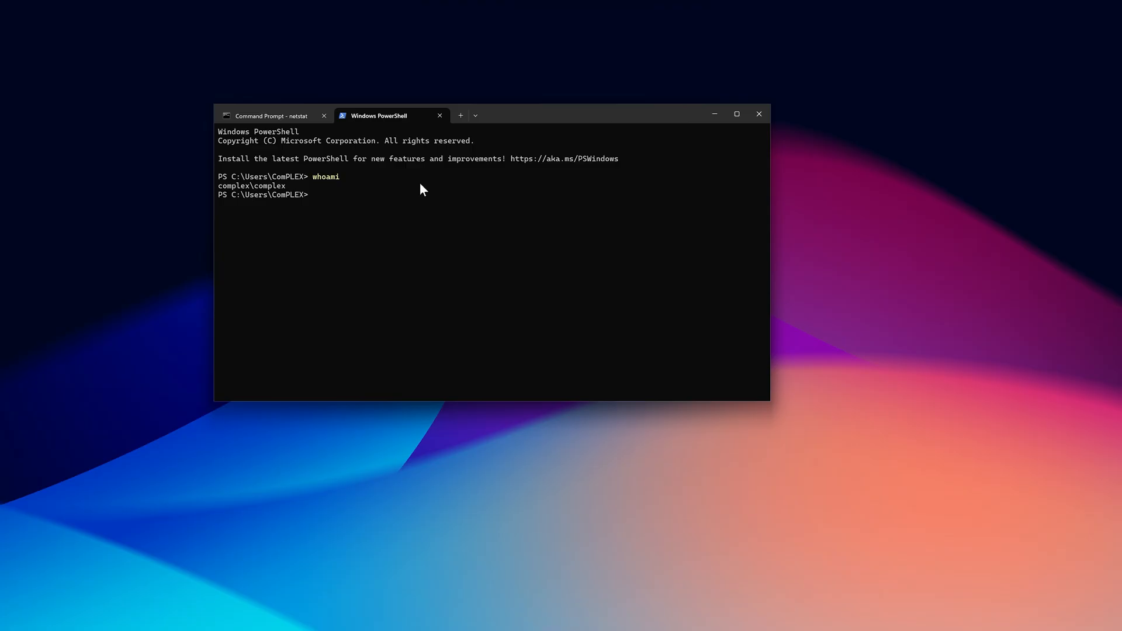
pyautogui.write('ex')
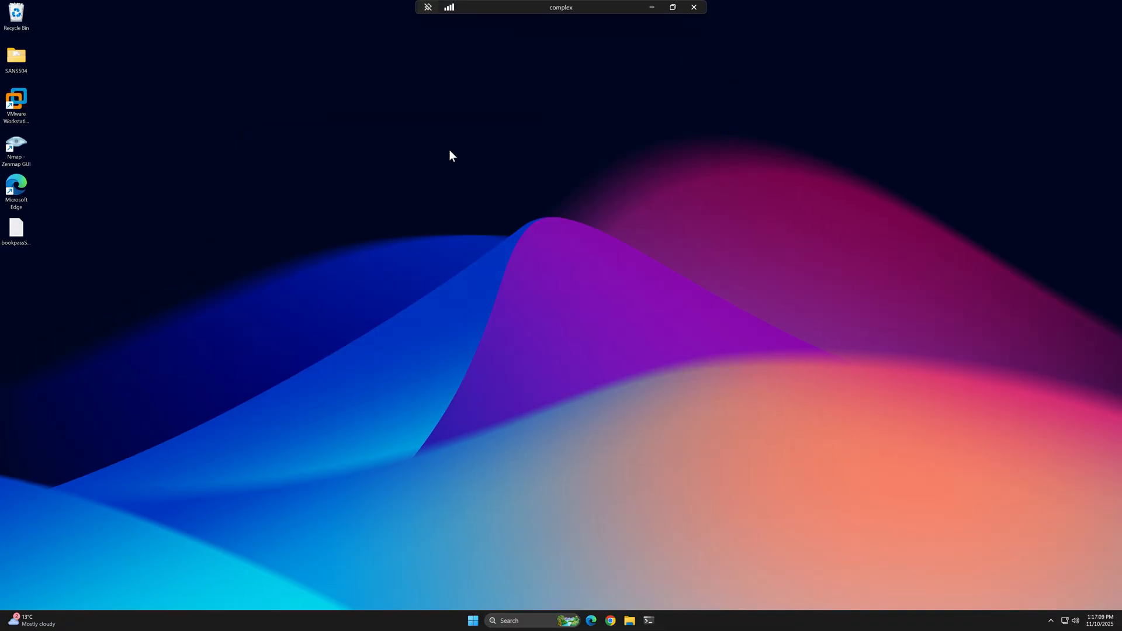
pyautogui.moveTo(648, 37)
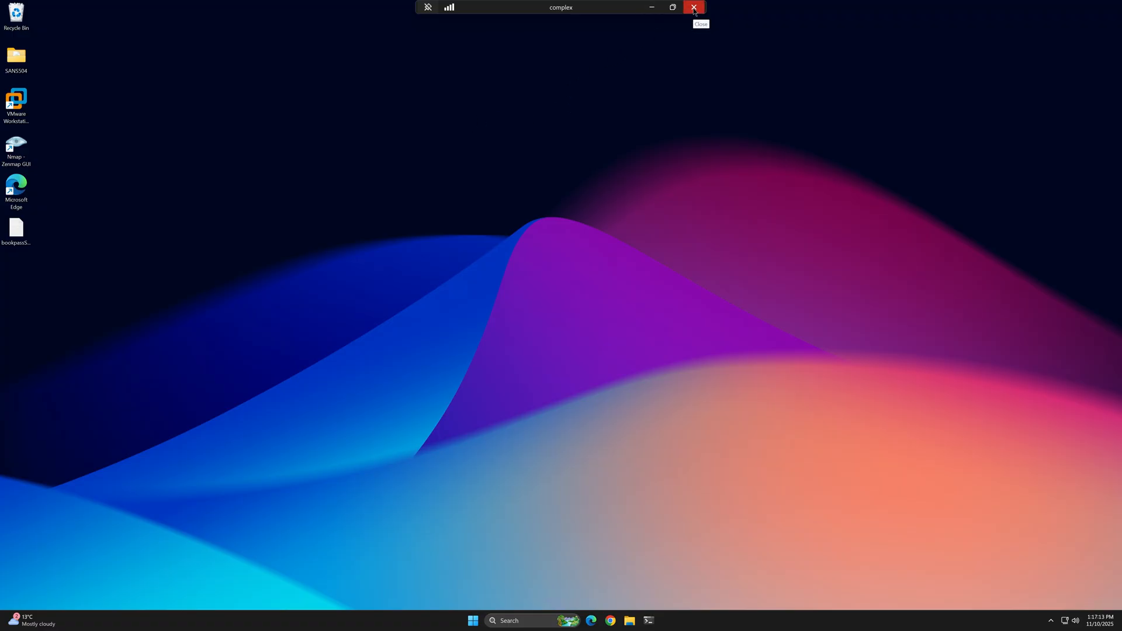
pyautogui.click(692, 7)
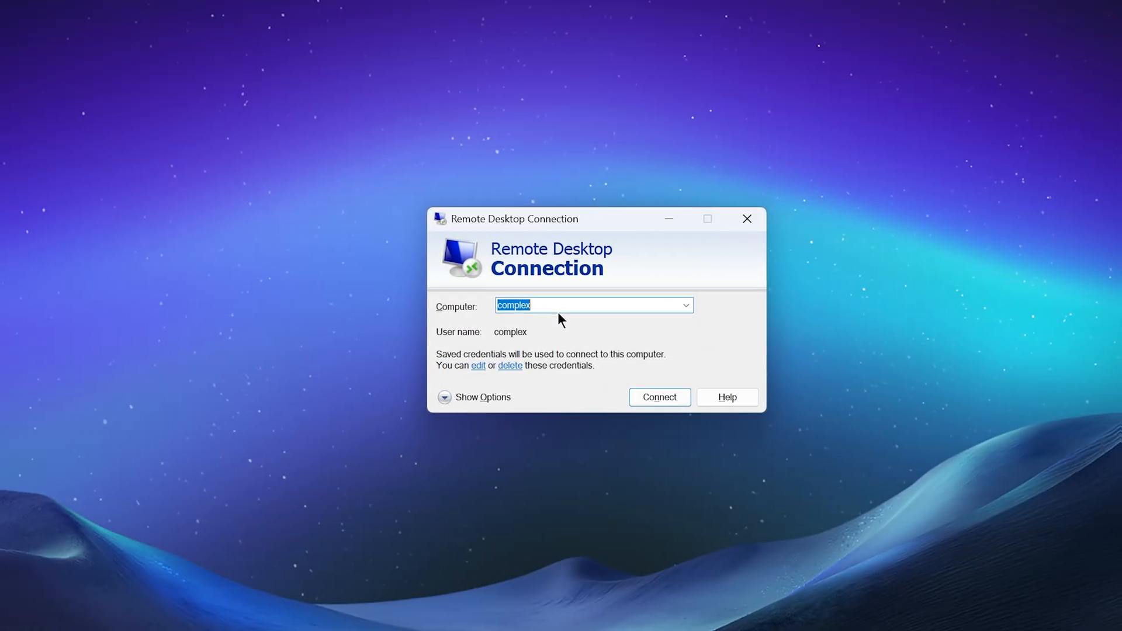
# Step: Change the computer to 10.0.0.129, enable Always ask for credentials, and clear the user name
pyautogui.press('Delete')
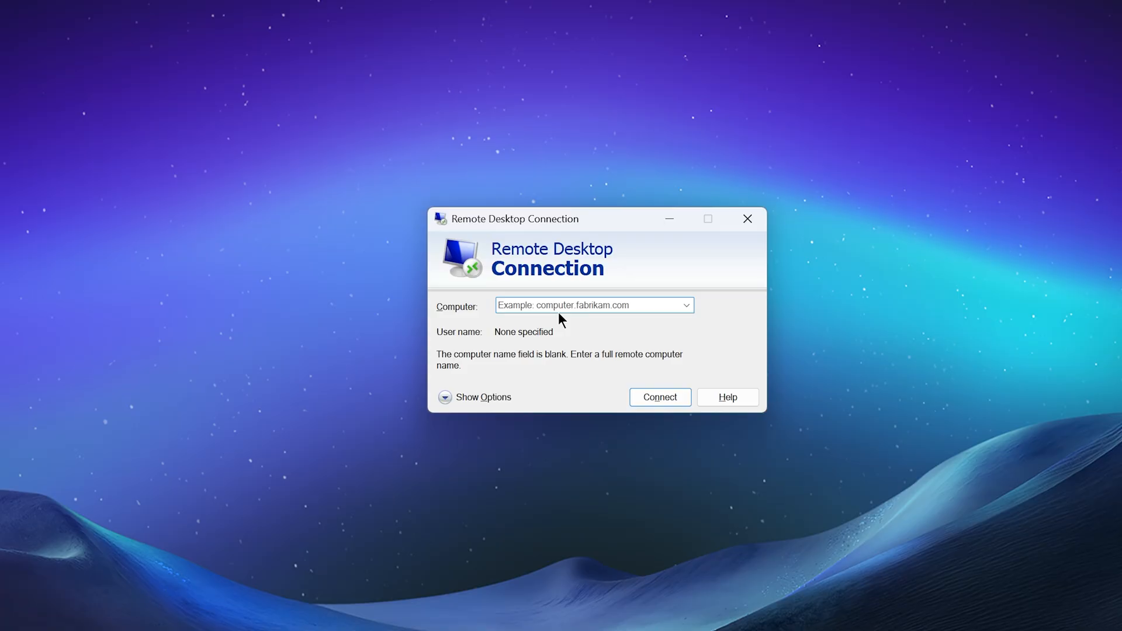
pyautogui.write('10.0.0.129')
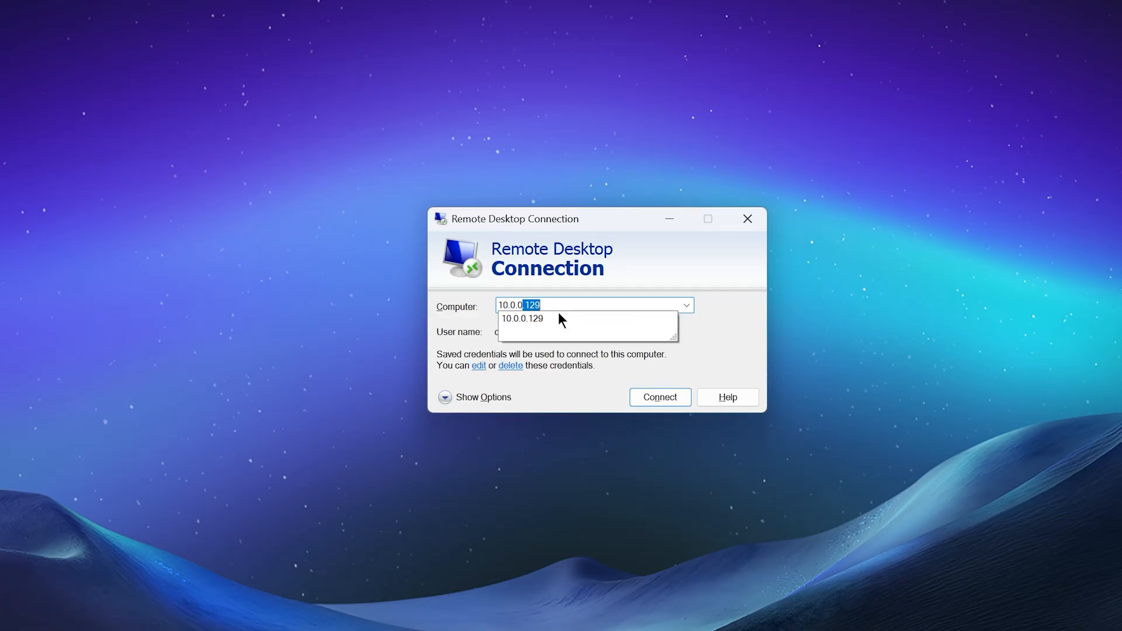
pyautogui.click(522, 319)
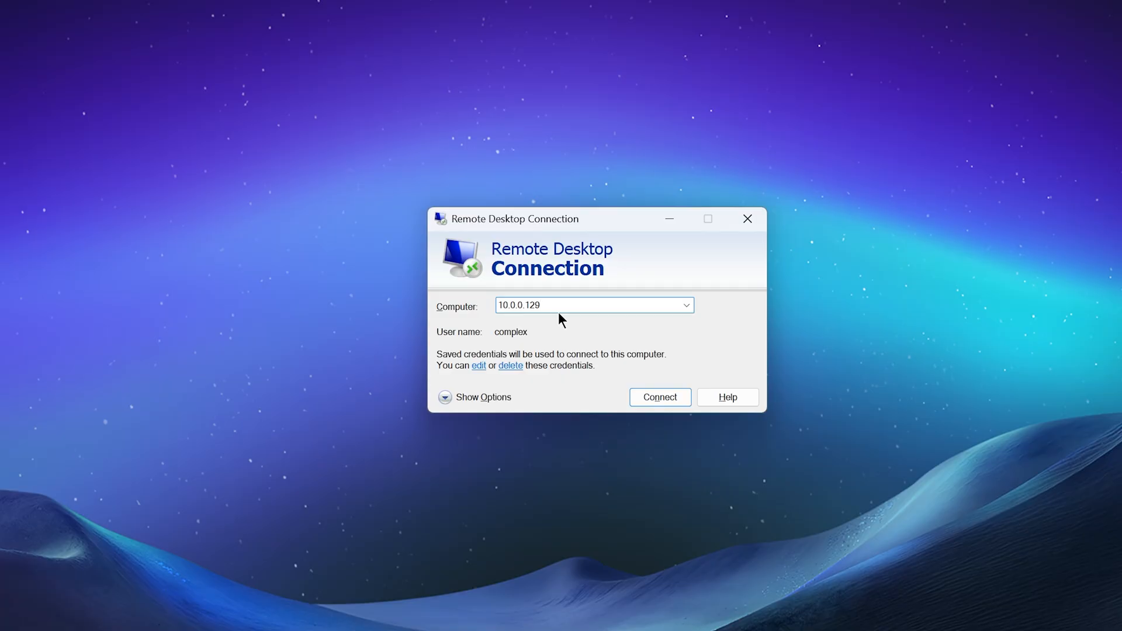
pyautogui.moveTo(529, 352)
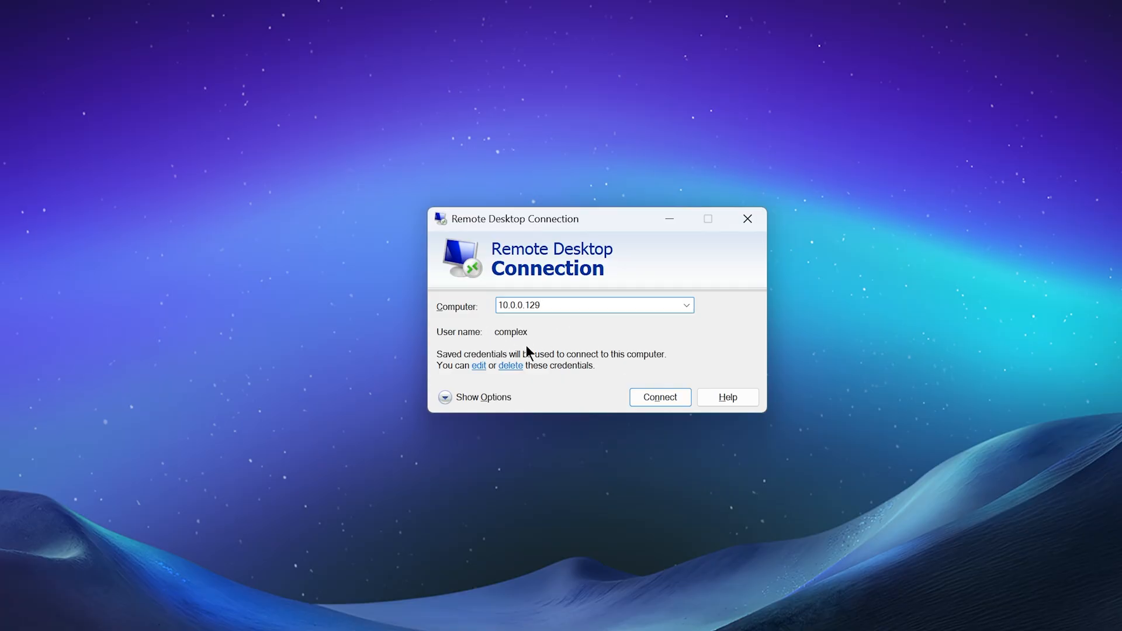
pyautogui.click(474, 397)
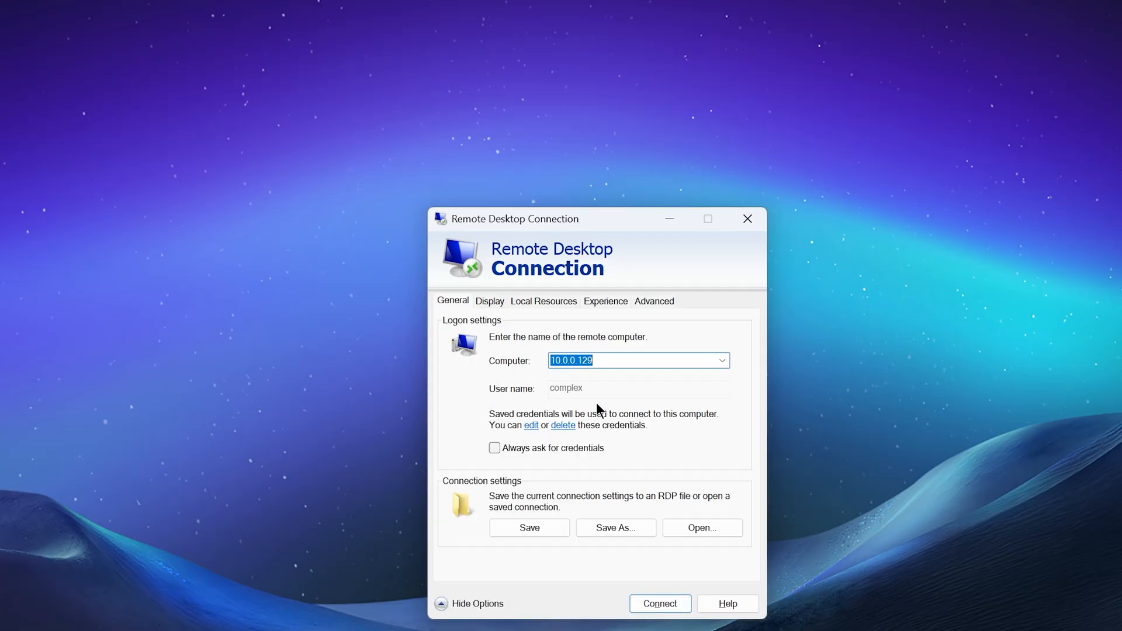
pyautogui.click(494, 447)
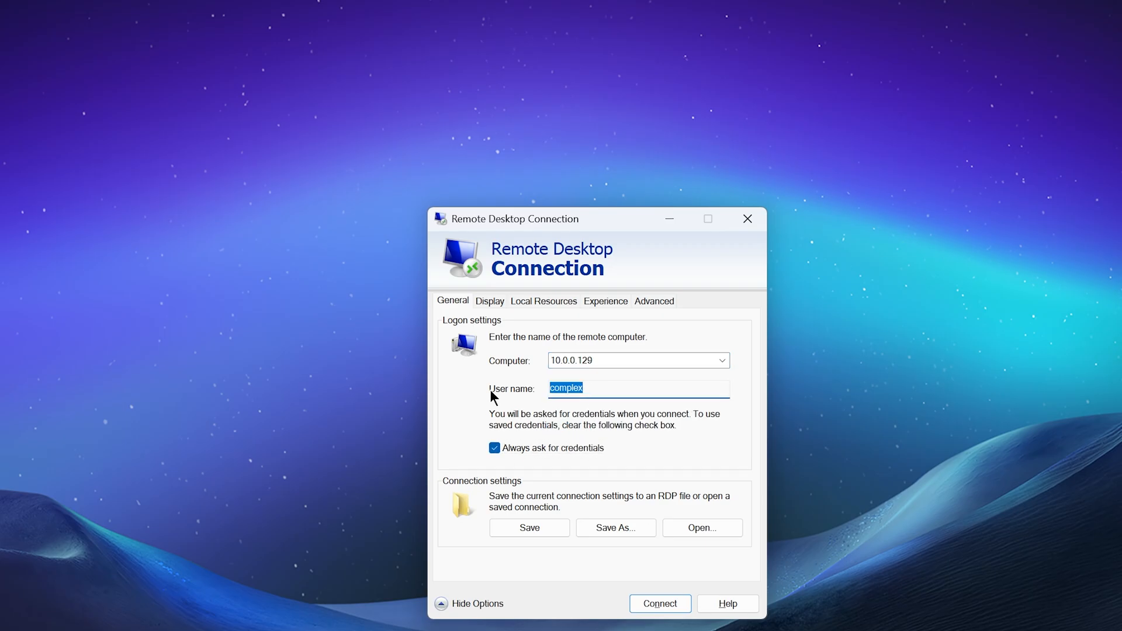
pyautogui.press('Delete')
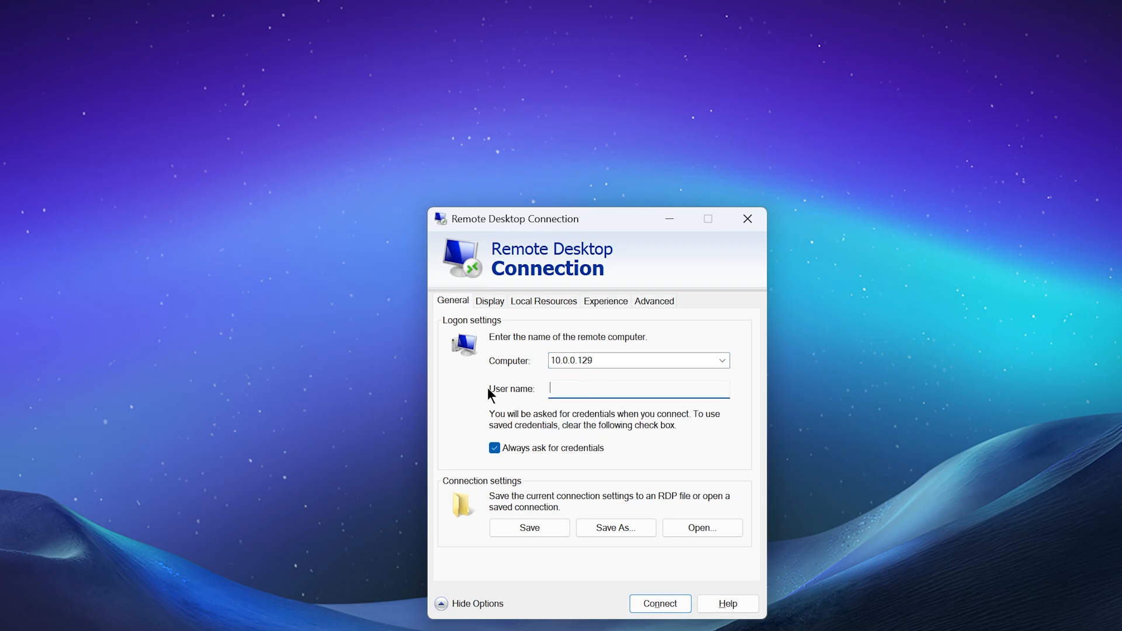
pyautogui.click(488, 300)
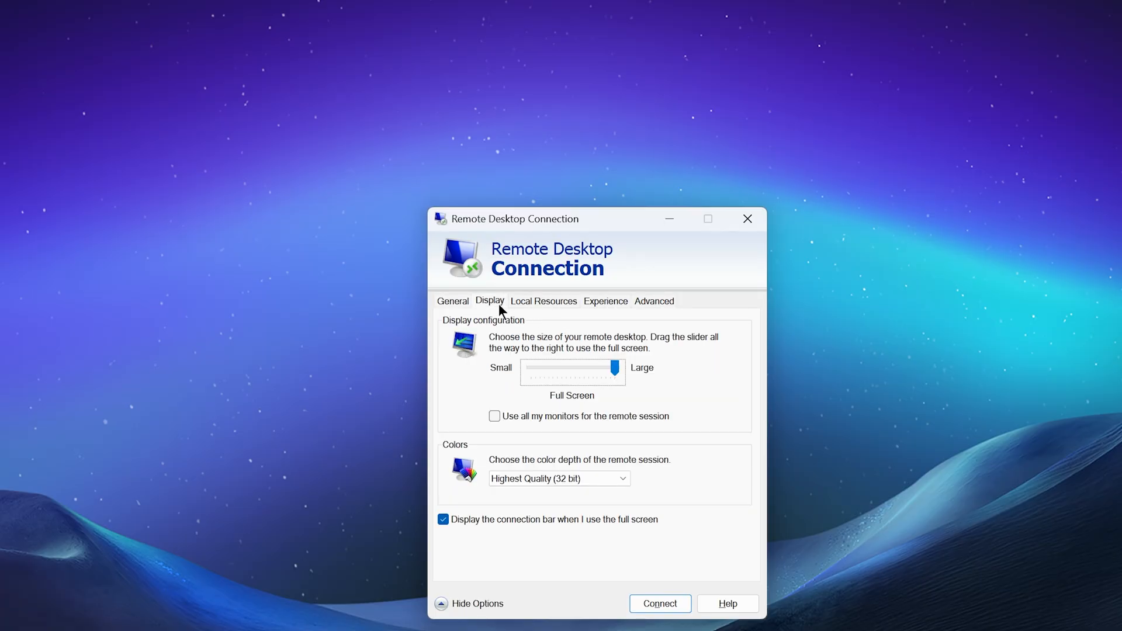
pyautogui.moveTo(609, 449)
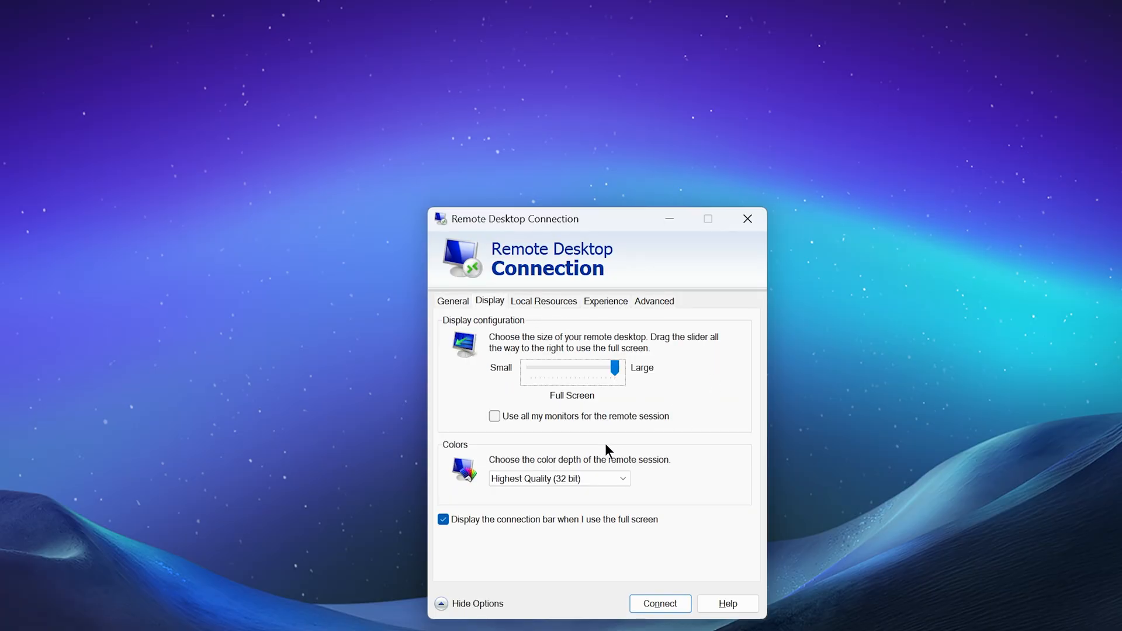
pyautogui.click(543, 300)
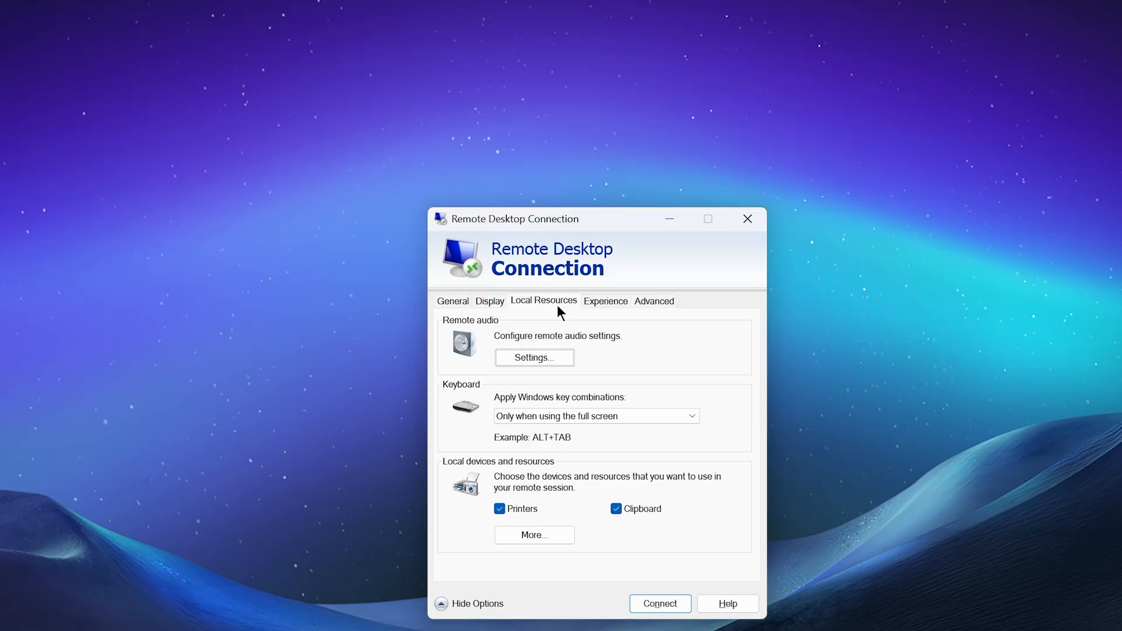
pyautogui.moveTo(565, 354)
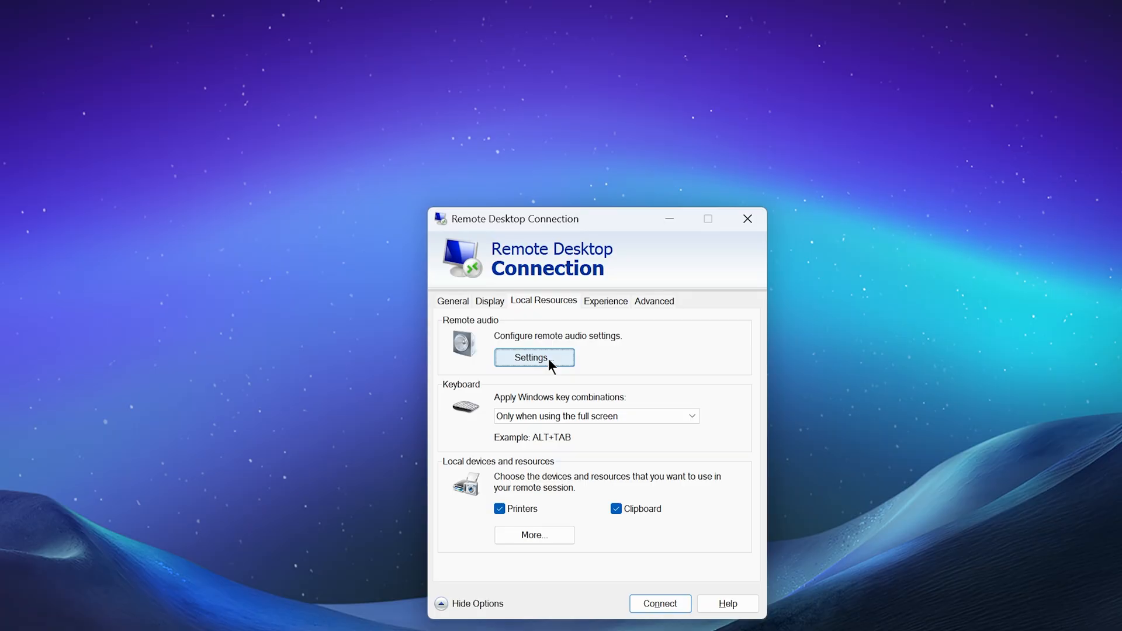
pyautogui.click(453, 300)
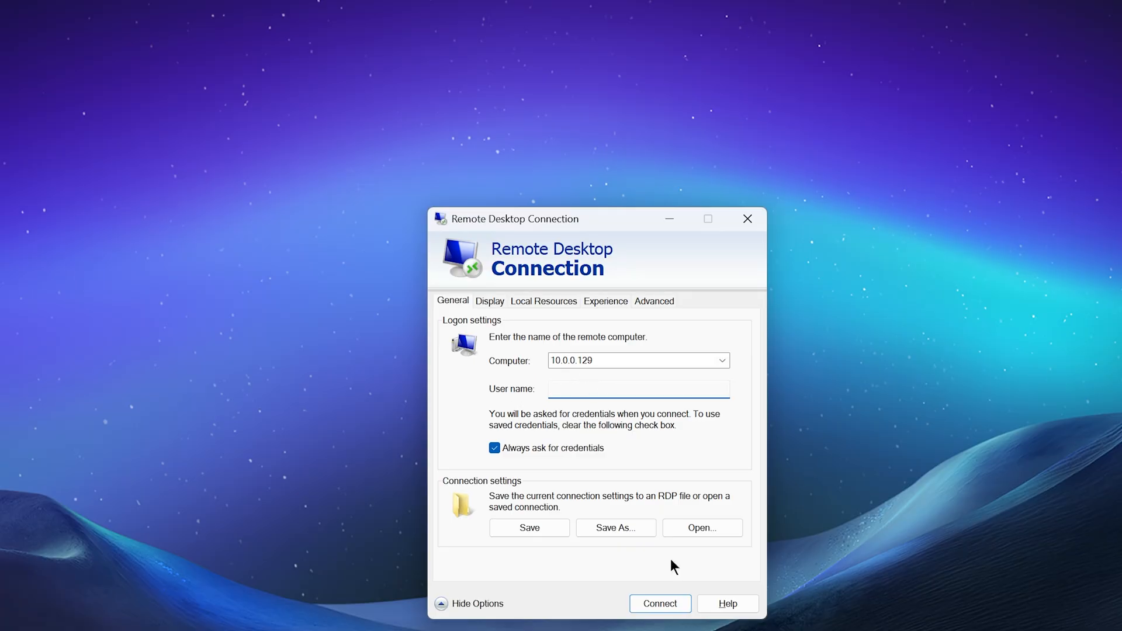
# Step: Connect to 10.0.0.129 and submit the complex account's password in Windows Security
pyautogui.click(659, 603)
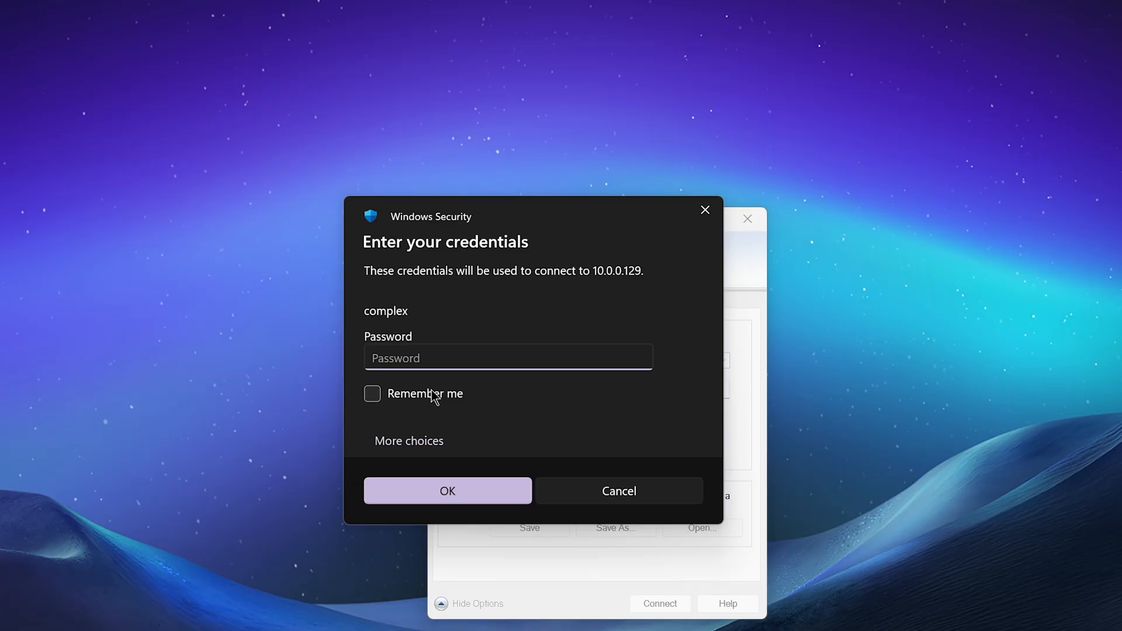
pyautogui.click(508, 357)
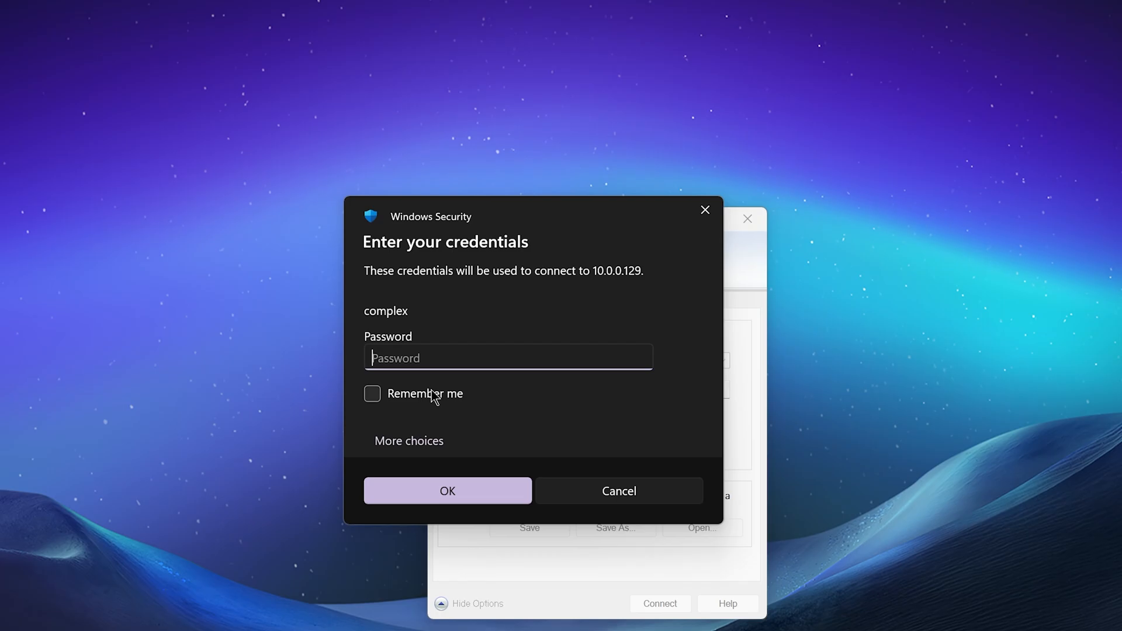
pyautogui.write('••')
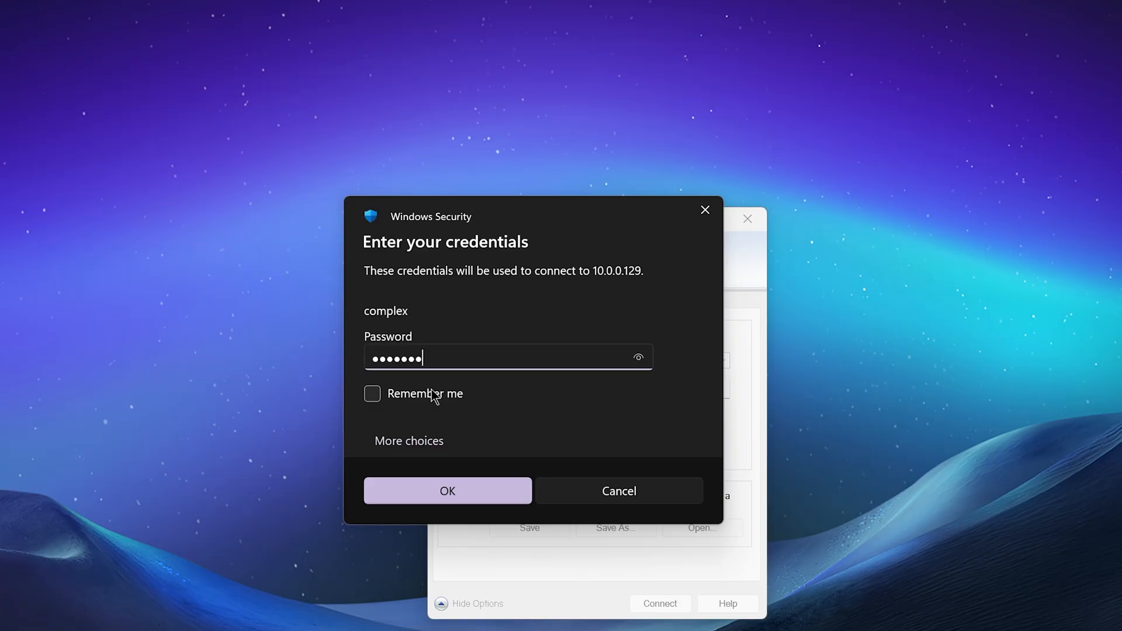
pyautogui.click(447, 491)
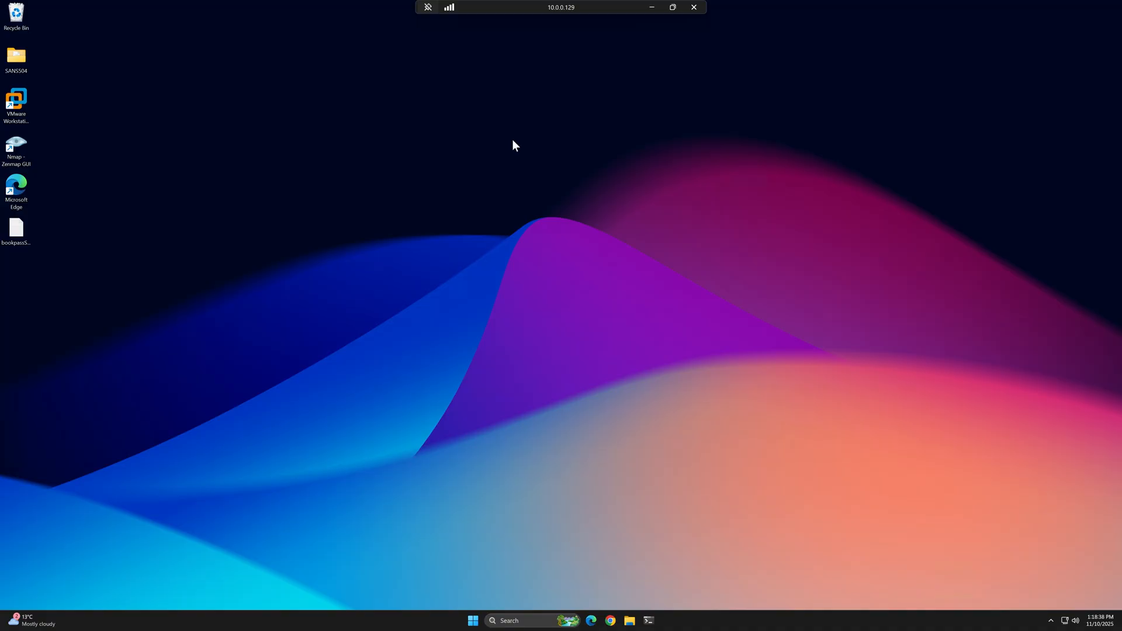
pyautogui.moveTo(151, 174)
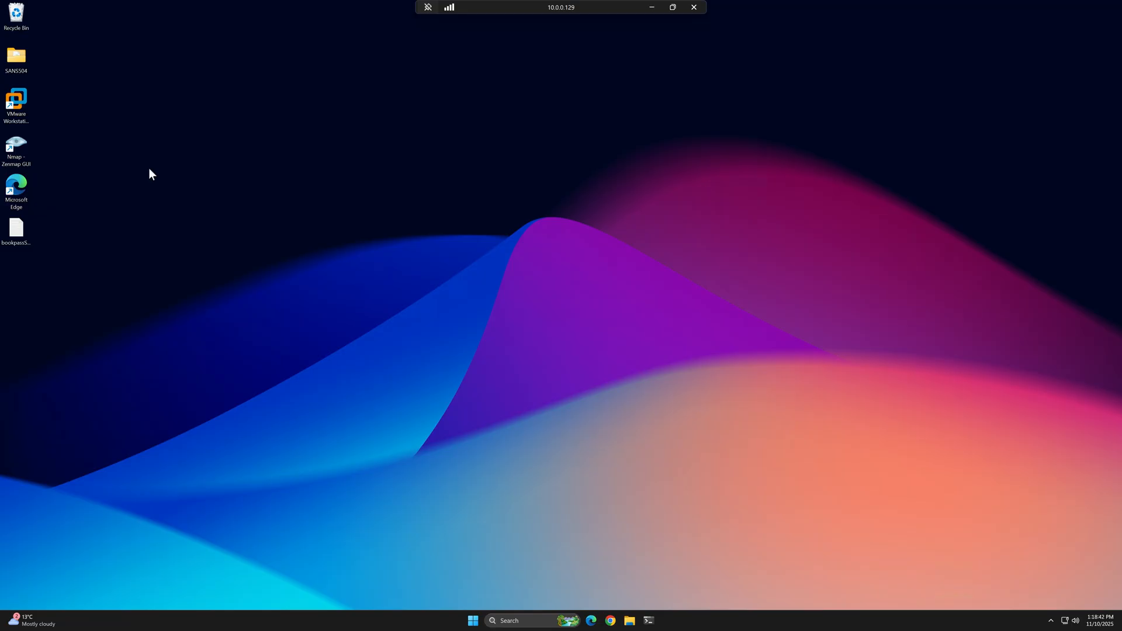
# Step: Close the full-screen 10.0.0.129 session from the connection bar
pyautogui.click(628, 620)
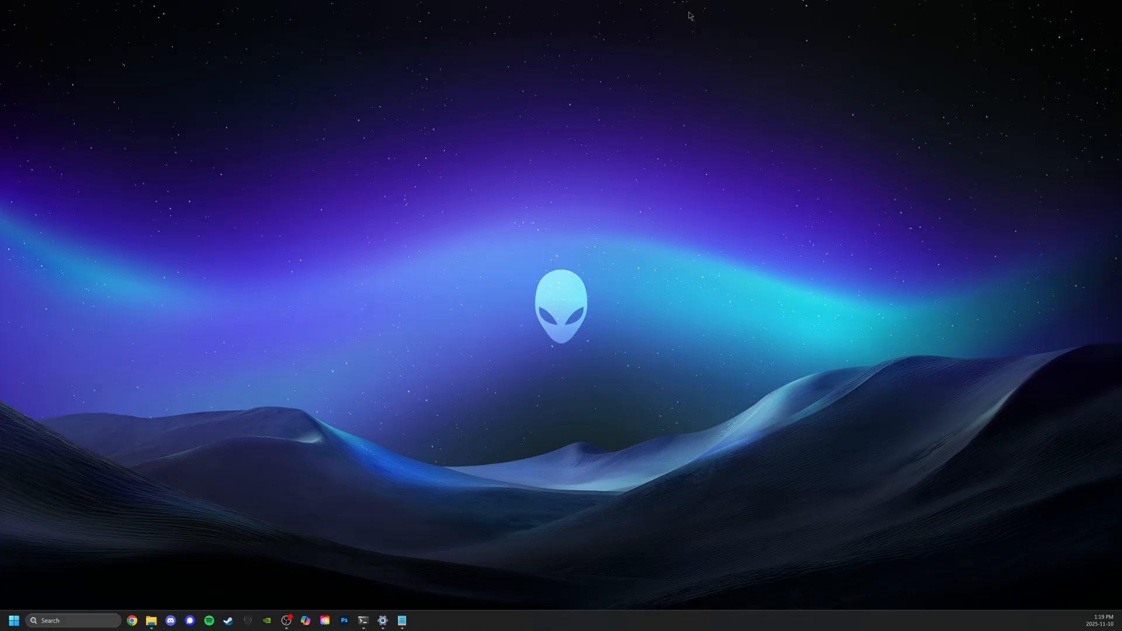
pyautogui.moveTo(664, 35)
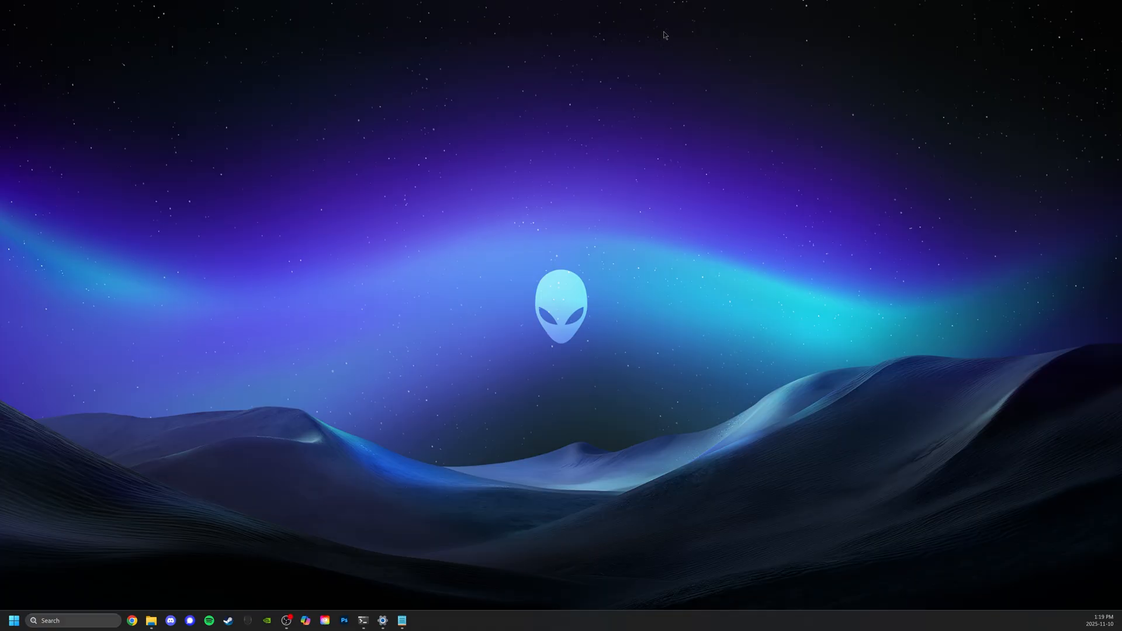
pyautogui.moveTo(225, 91)
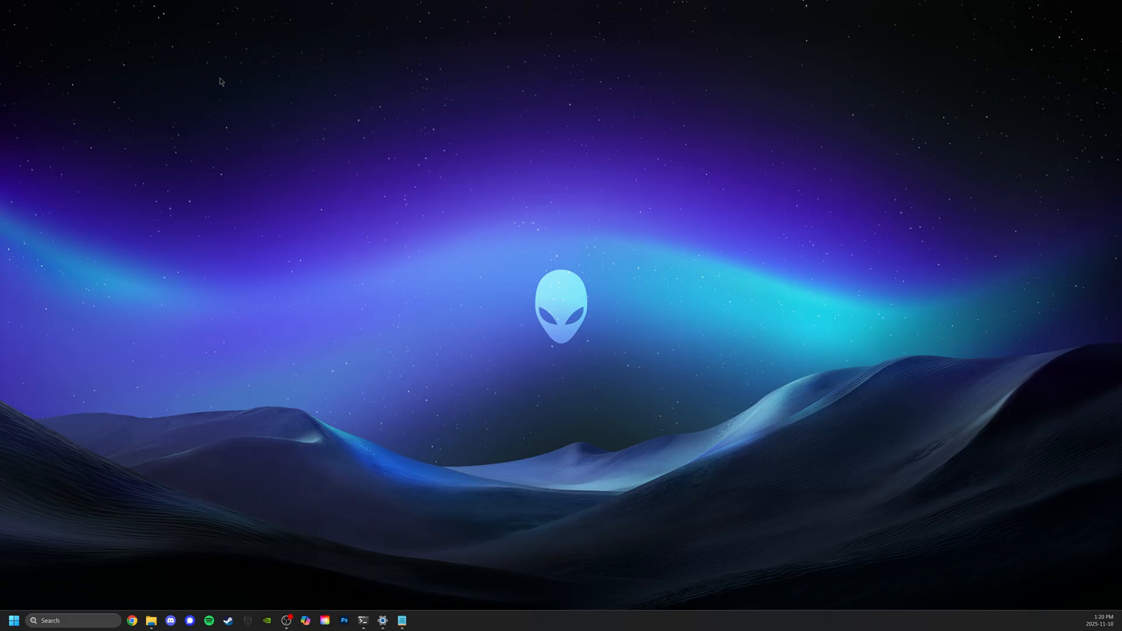
pyautogui.moveTo(71, 356)
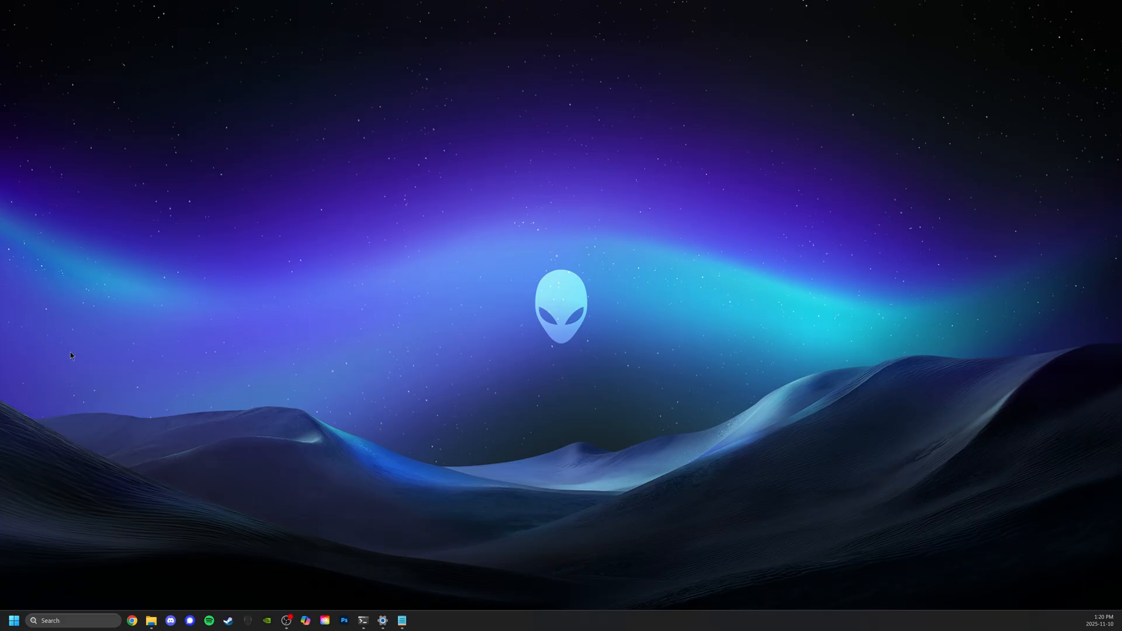